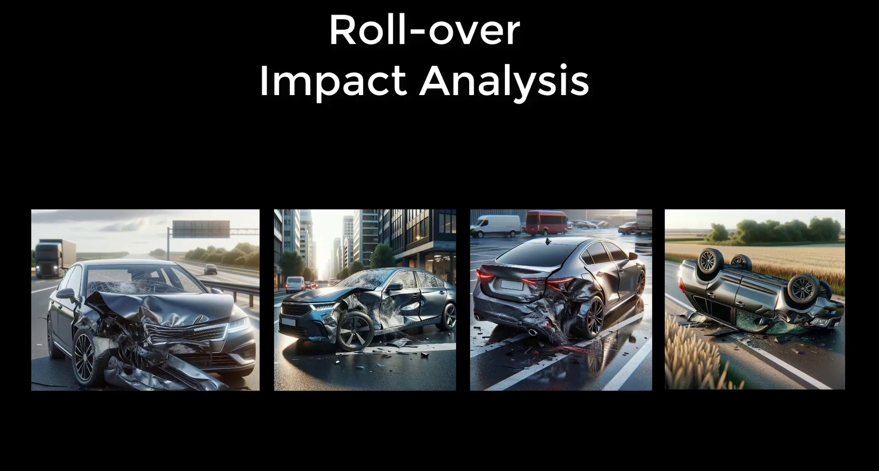
Step: Advance the slides to the 'Static Structural Analysis on a Roll Cage' problem statement
scroll(down, 3)
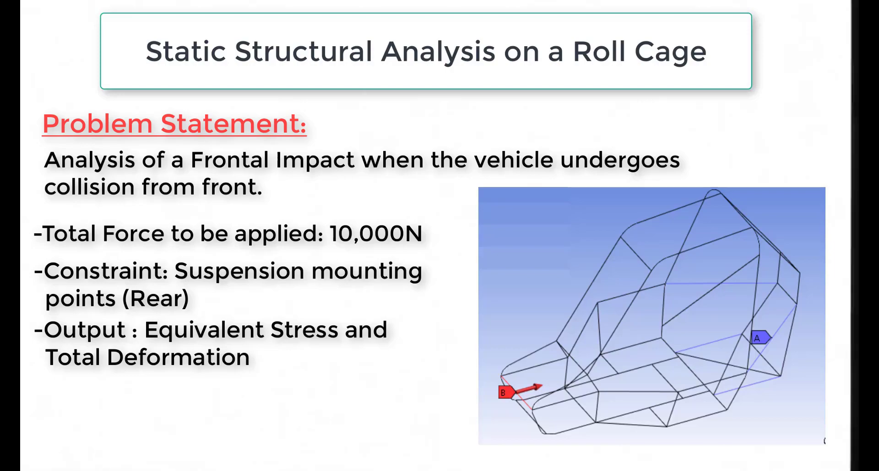
Step: Leave the slideshow and add a Static Structural analysis system to the Workbench project
key(Escape)
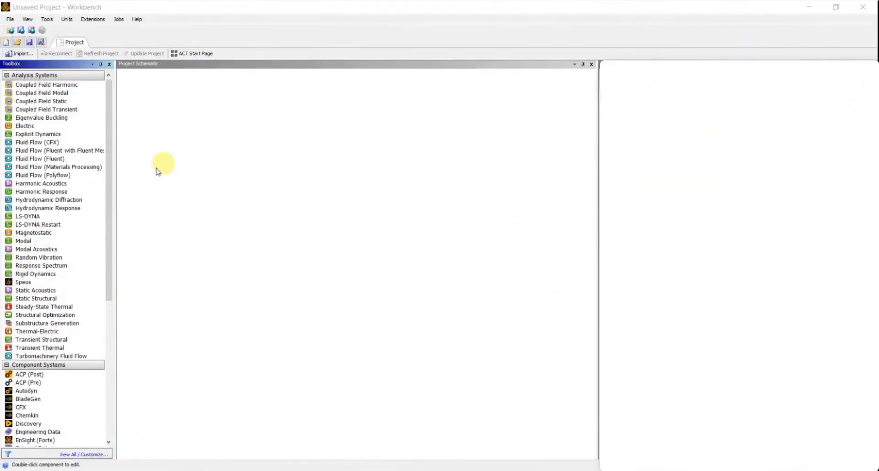
click(36, 299)
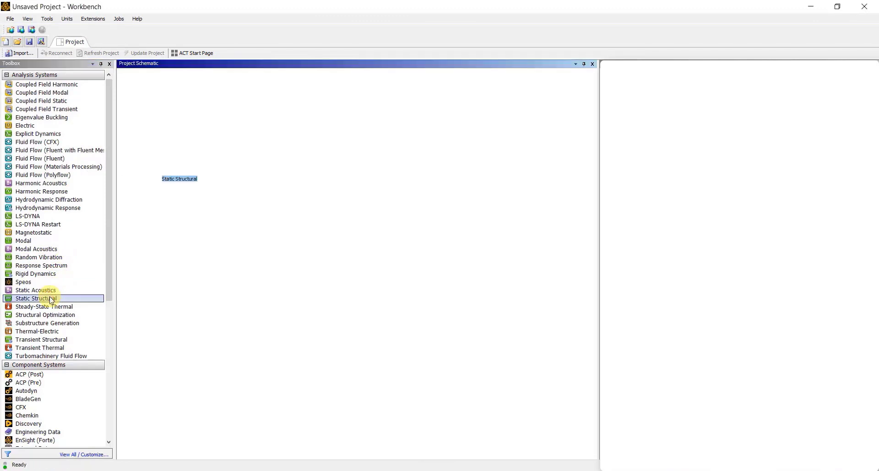
double_click(34, 298)
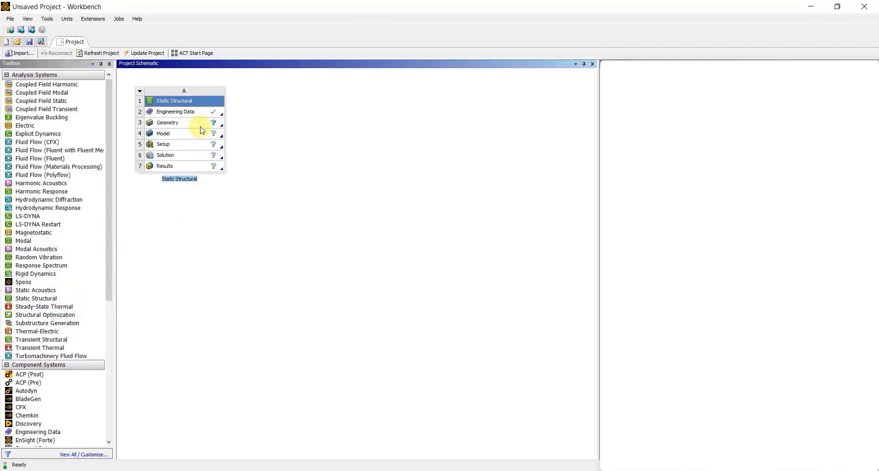
Step: Create new DesignModeler geometry for the Geometry cell and launch DesignModeler
click(167, 122)
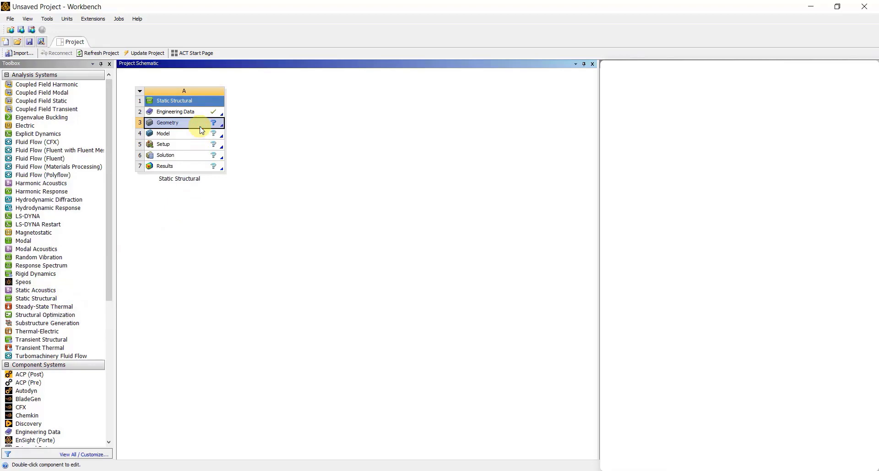
right_click(168, 123)
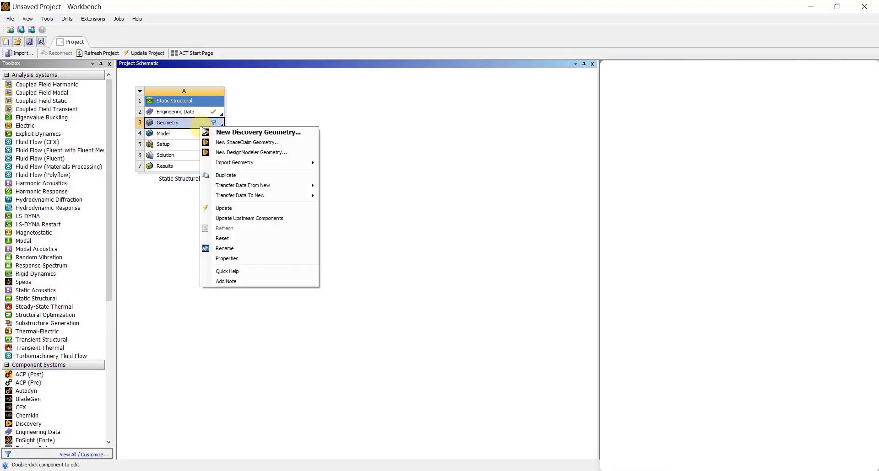
mouse_move(251, 152)
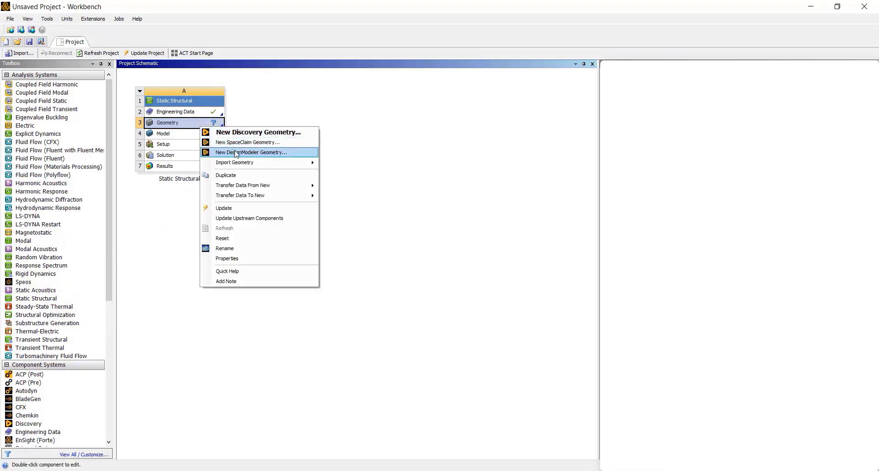
click(252, 152)
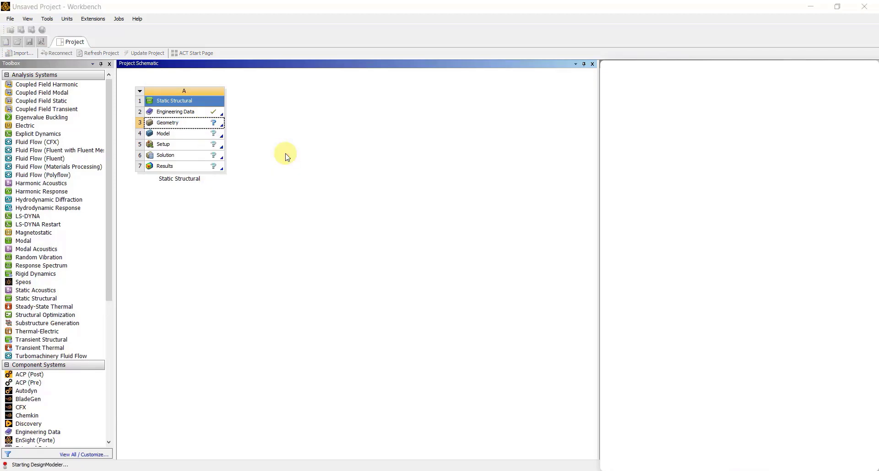
double_click(167, 123)
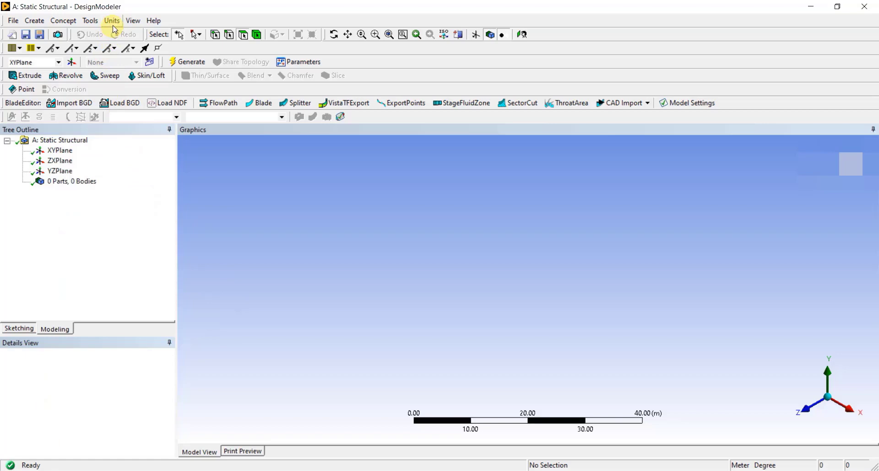
Step: Set the DesignModeler model units to millimetres
click(112, 20)
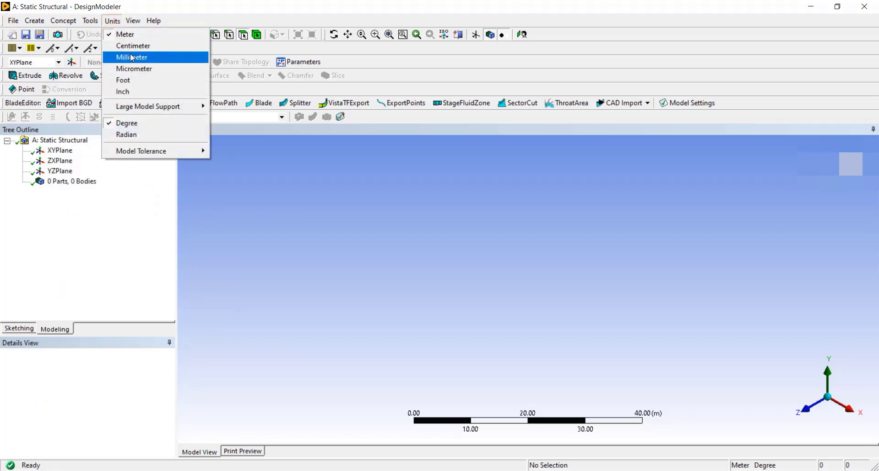
click(131, 57)
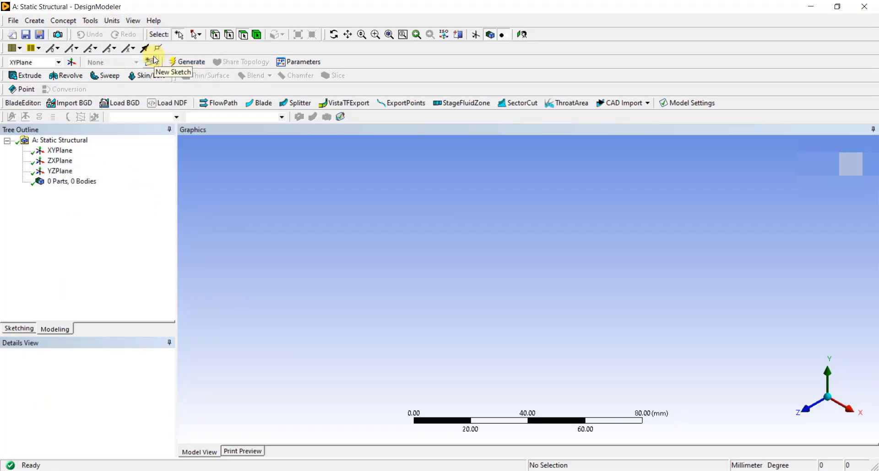
Step: Import BAJA_ROLL_CAGE.iges as external geometry with Line Bodies set to Yes and generate it
click(12, 20)
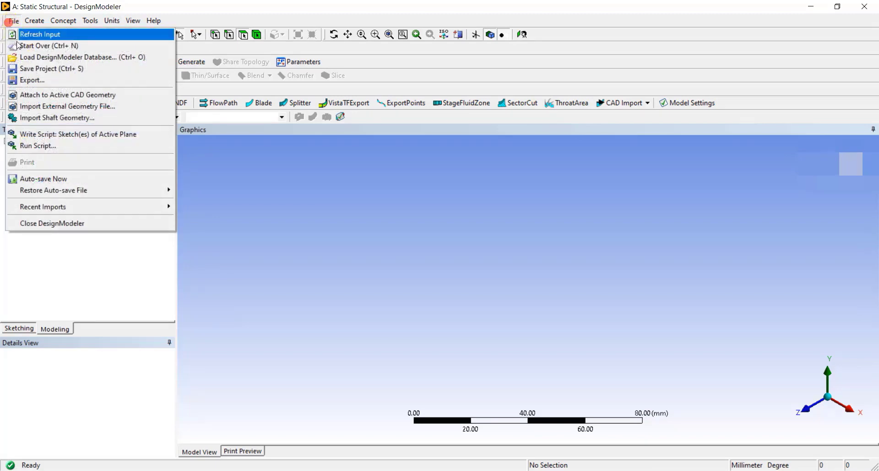
mouse_move(67, 106)
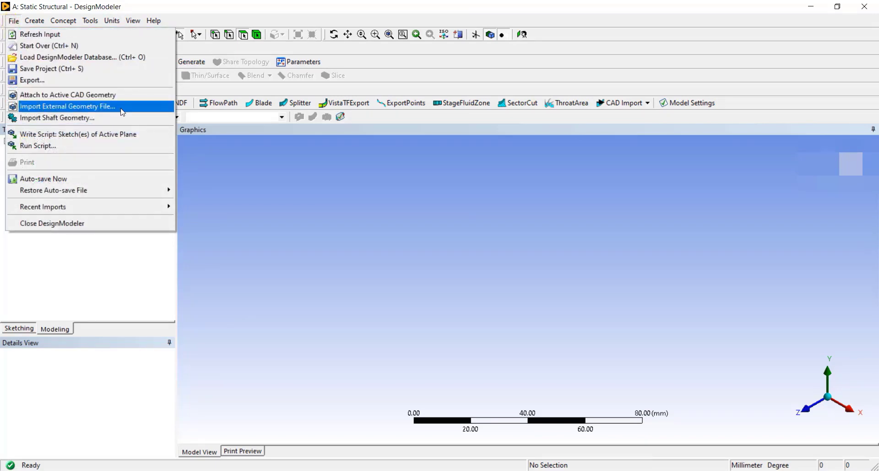
click(66, 107)
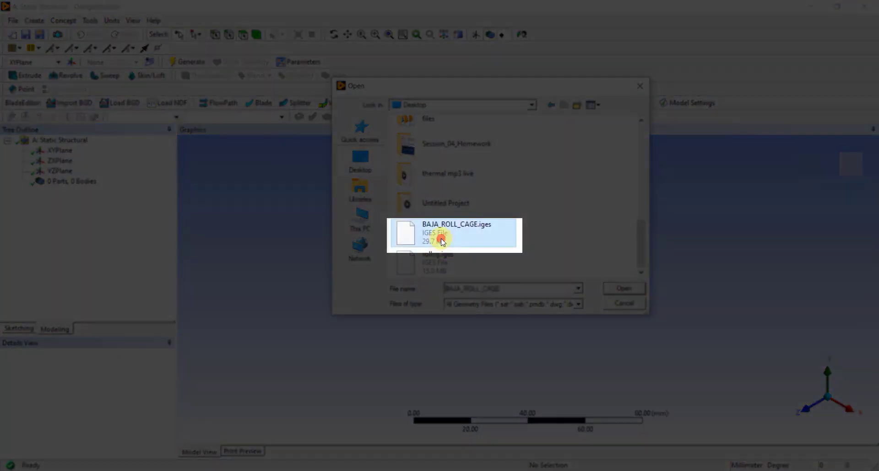
click(622, 288)
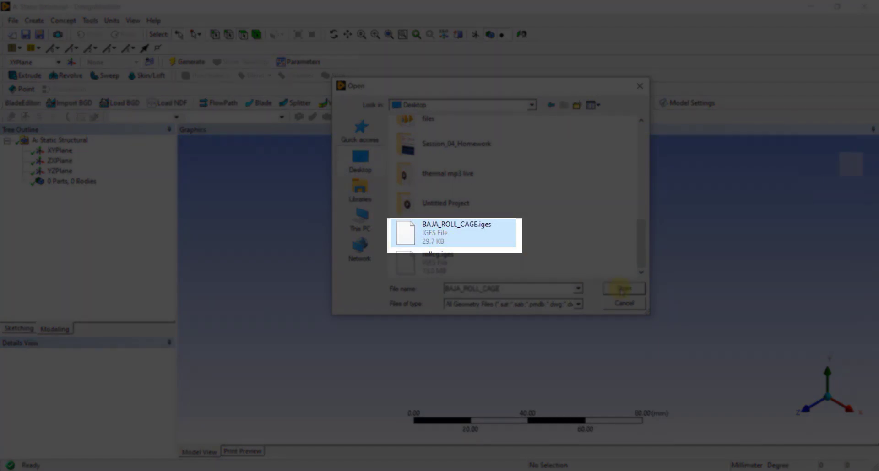
click(623, 289)
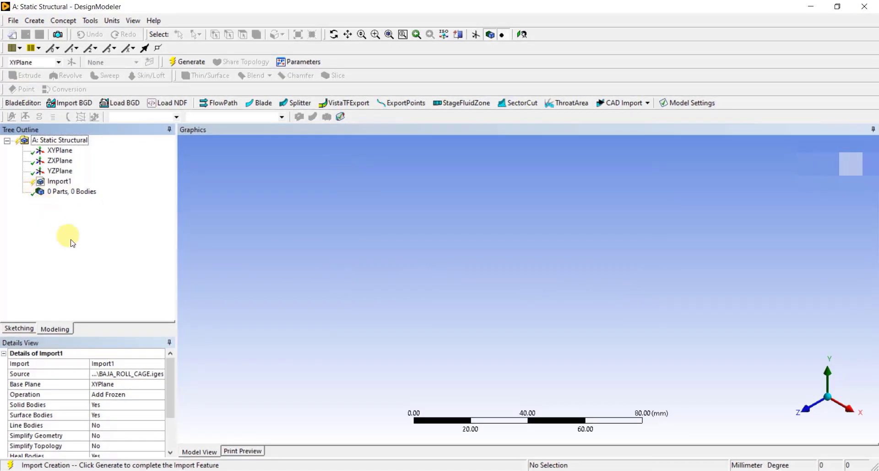
mouse_move(113, 431)
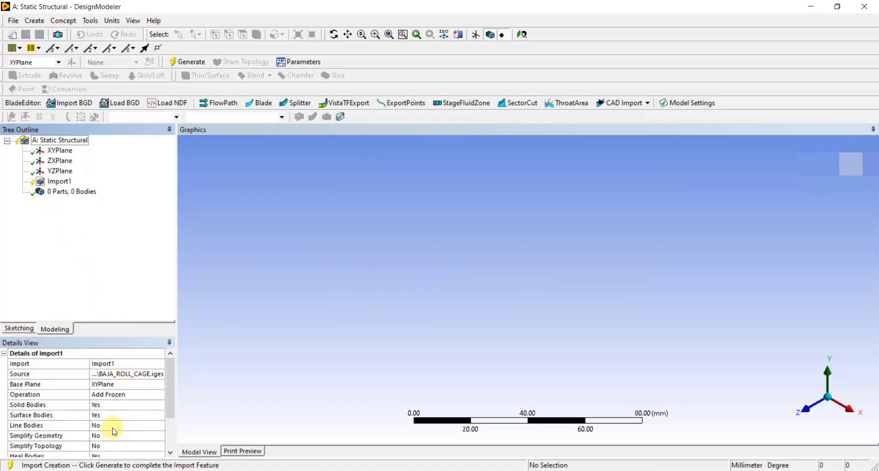
click(47, 425)
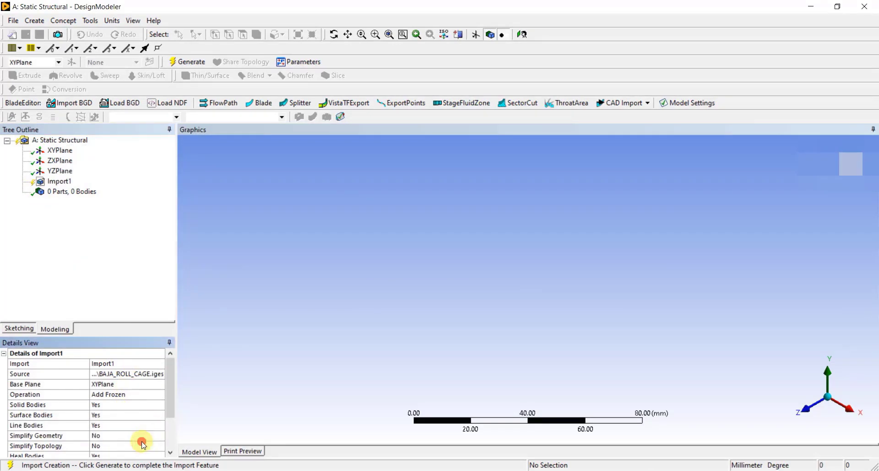
mouse_move(134, 159)
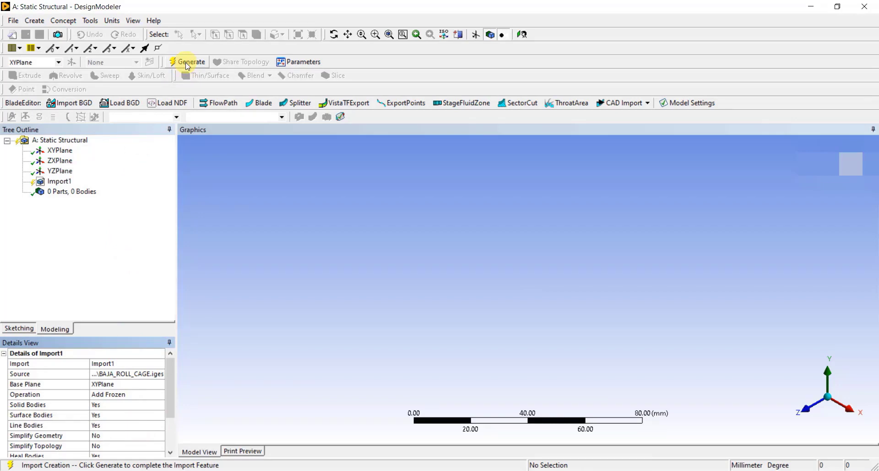
click(191, 62)
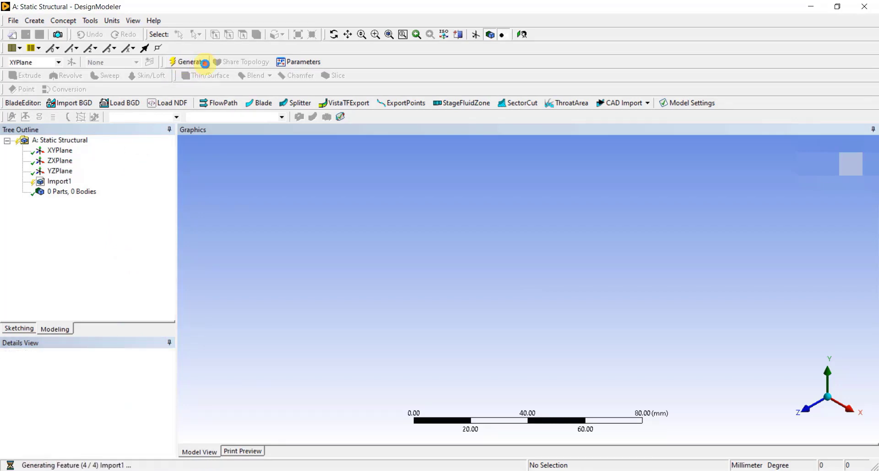
Step: Finish generating the roll cage import and orbit it to stand upright
click(189, 61)
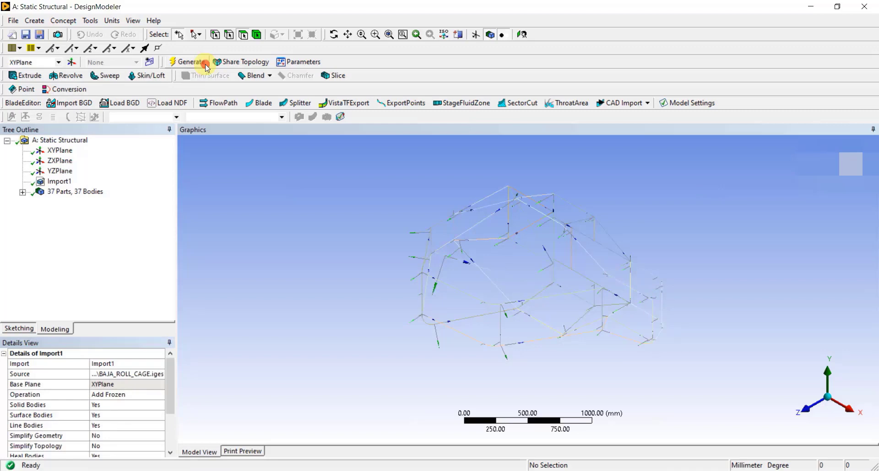
mouse_move(568, 244)
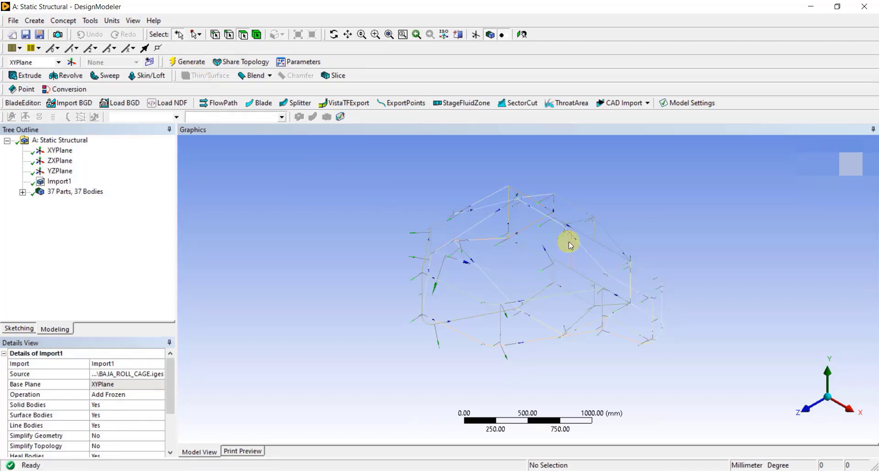
drag(568, 241, 470, 245)
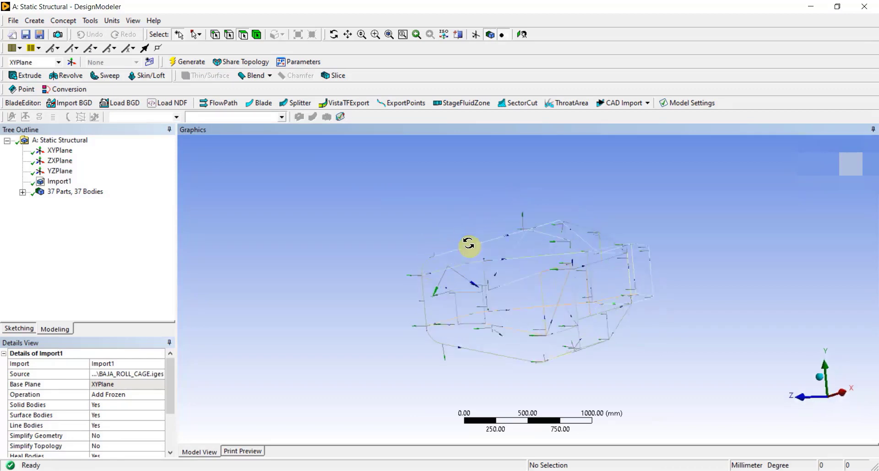
drag(469, 244, 505, 309)
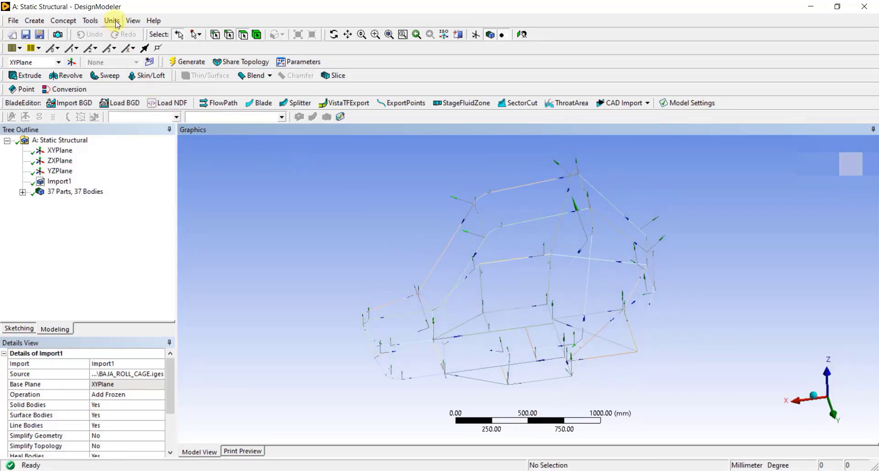
Step: Hide the cross-section alignment arrows and inspect one of the 37 line bodies
click(133, 21)
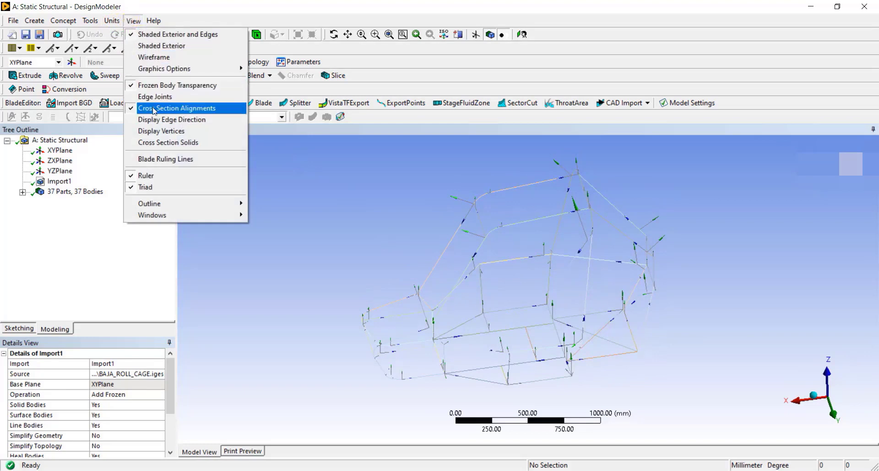
click(180, 107)
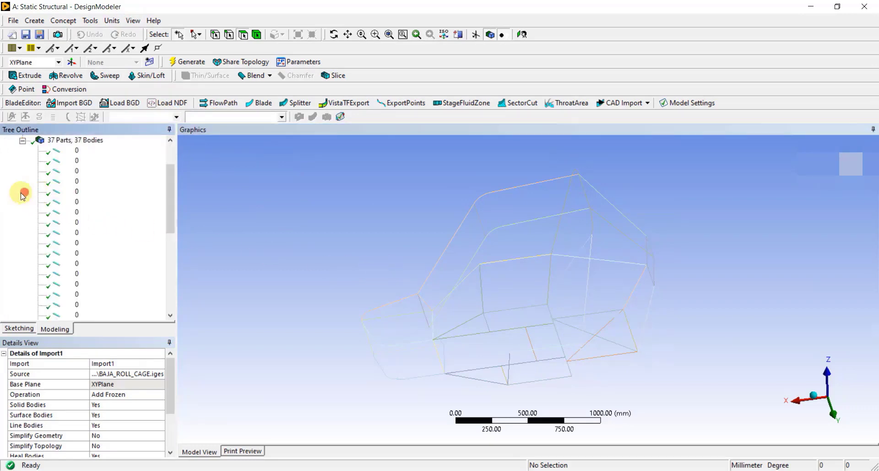
click(70, 150)
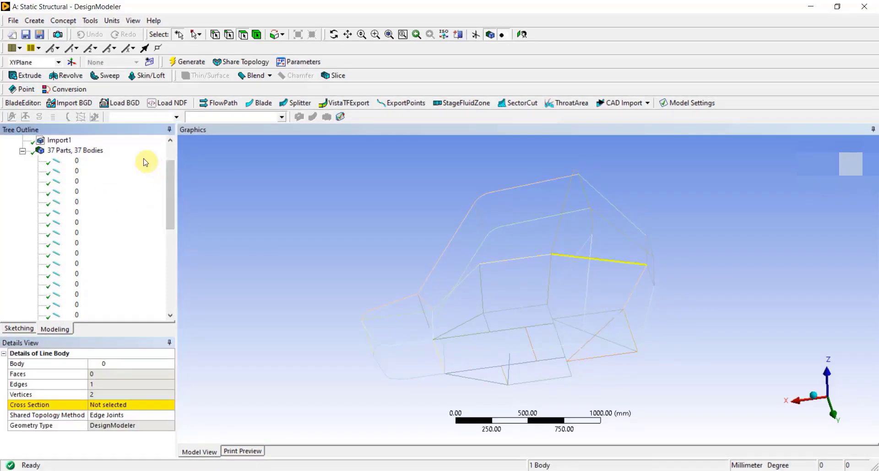
click(90, 21)
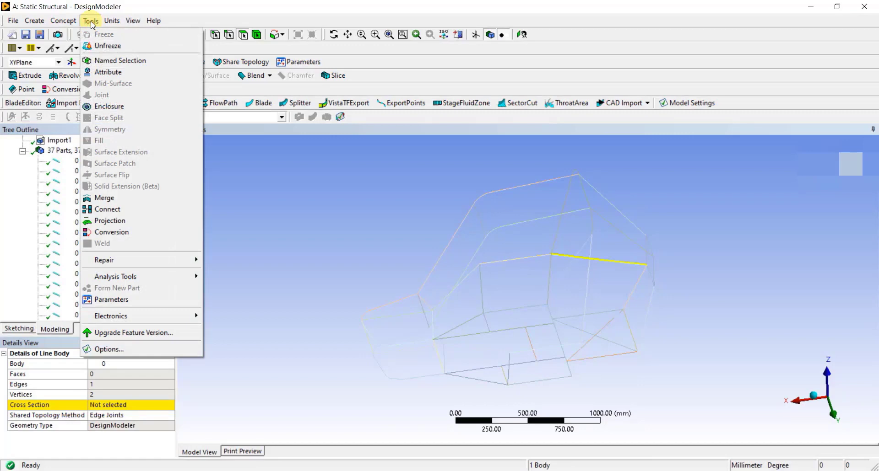
mouse_move(108, 209)
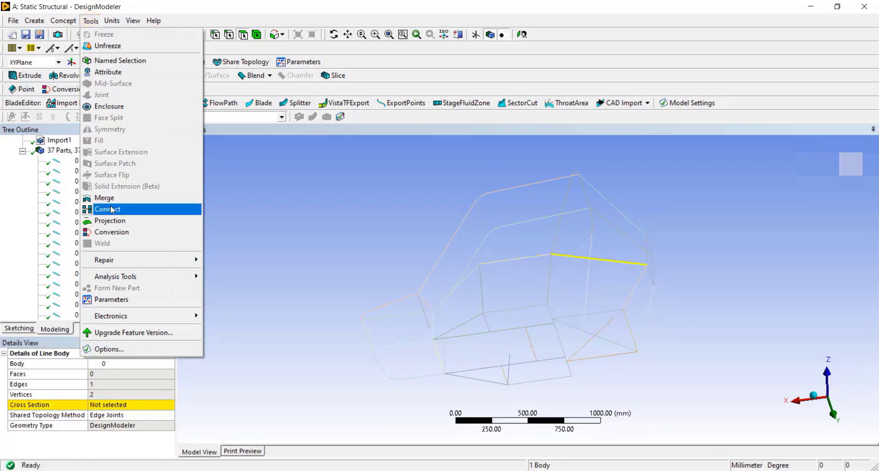
Step: Start a Connect feature with all 72 roll cage edges selected
click(108, 209)
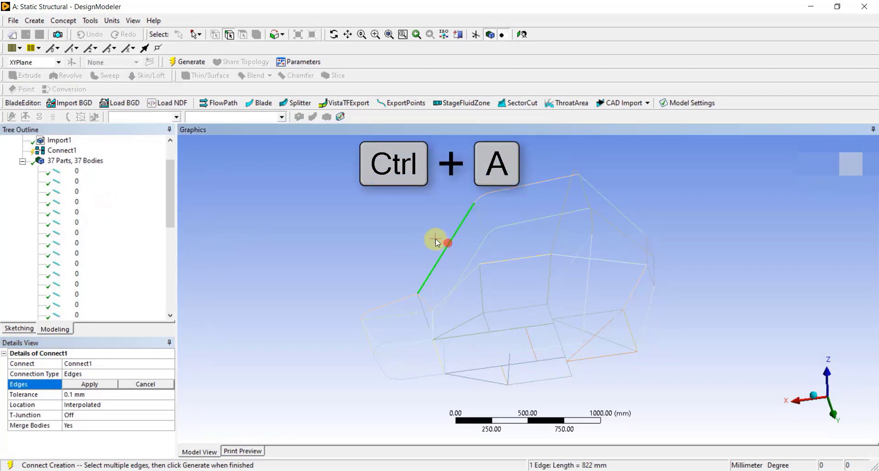
key(ctrl+a)
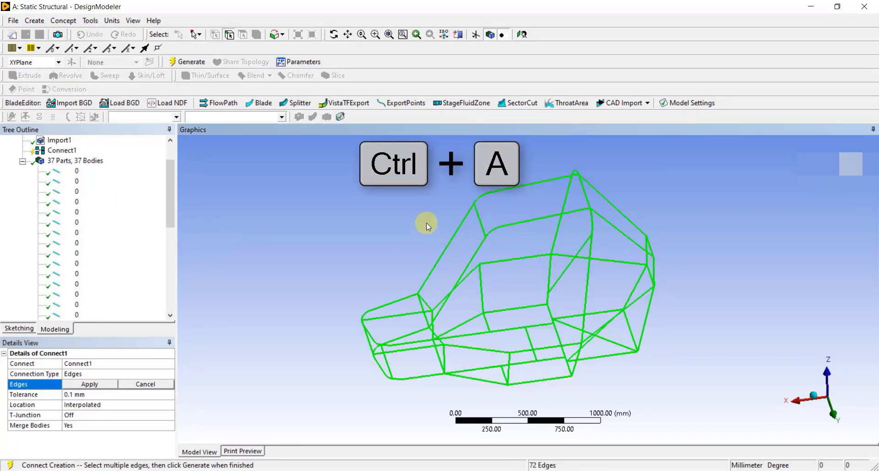
key(ctrl+a)
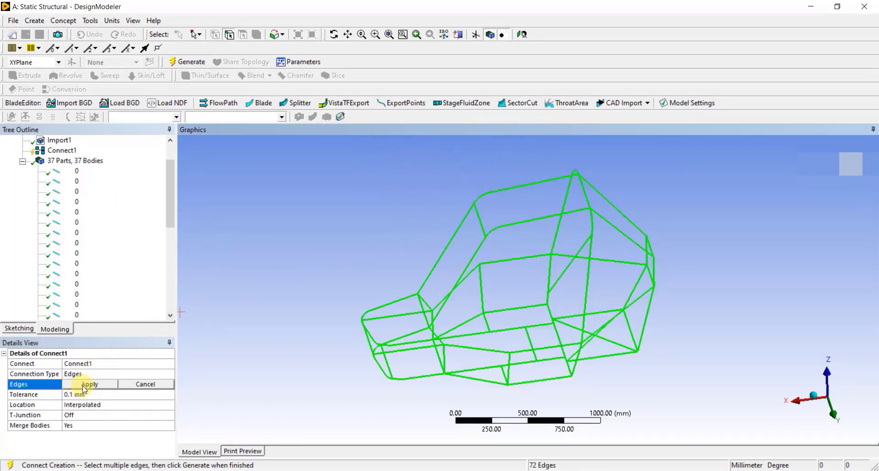
click(89, 384)
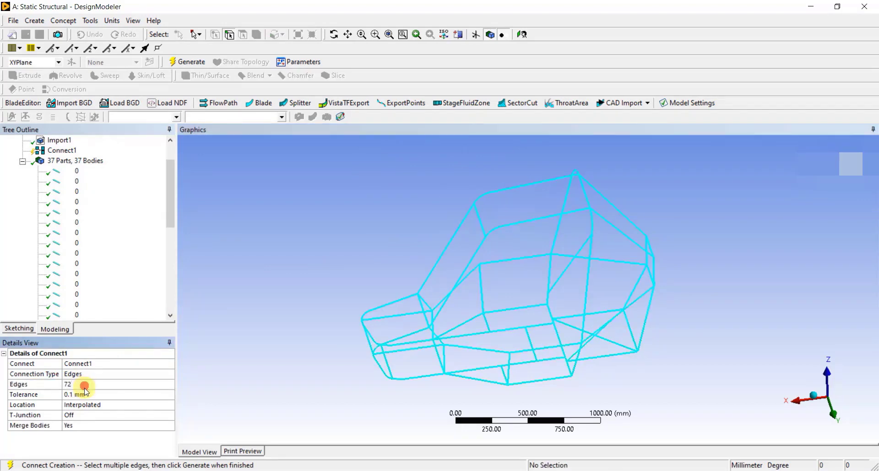
mouse_move(88, 397)
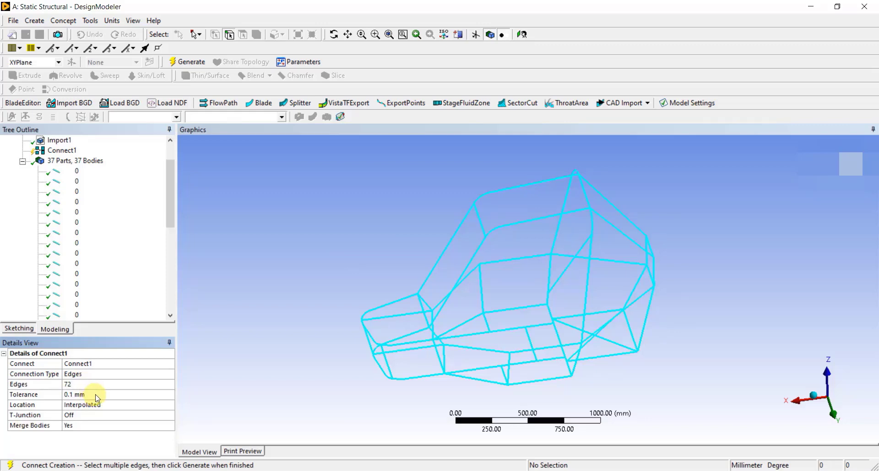
mouse_move(103, 419)
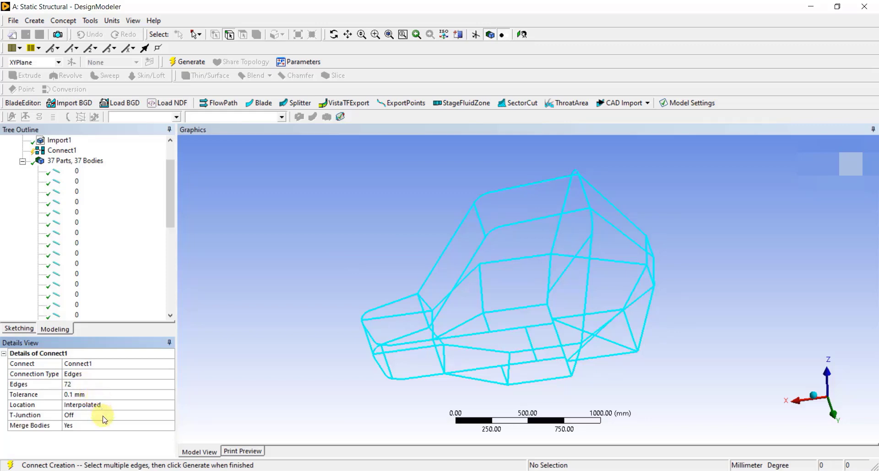
Step: Set T-Junction to Preserve Split-Edge and generate the connection into 3 line bodies
click(104, 415)
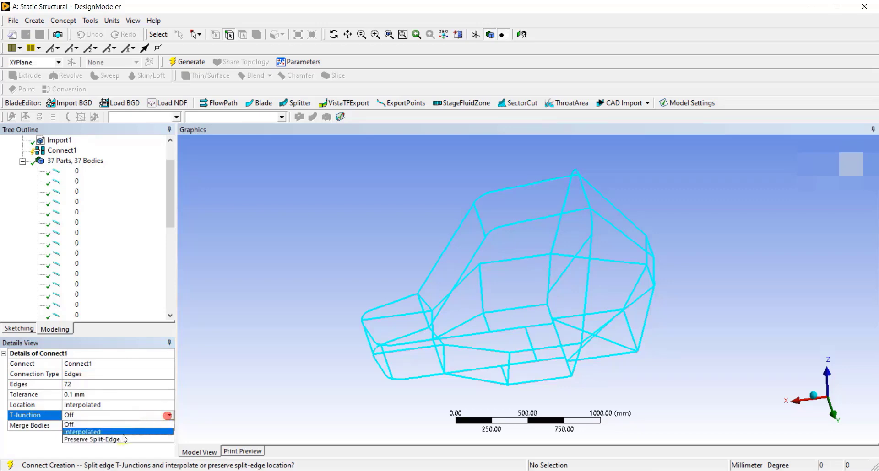
click(91, 439)
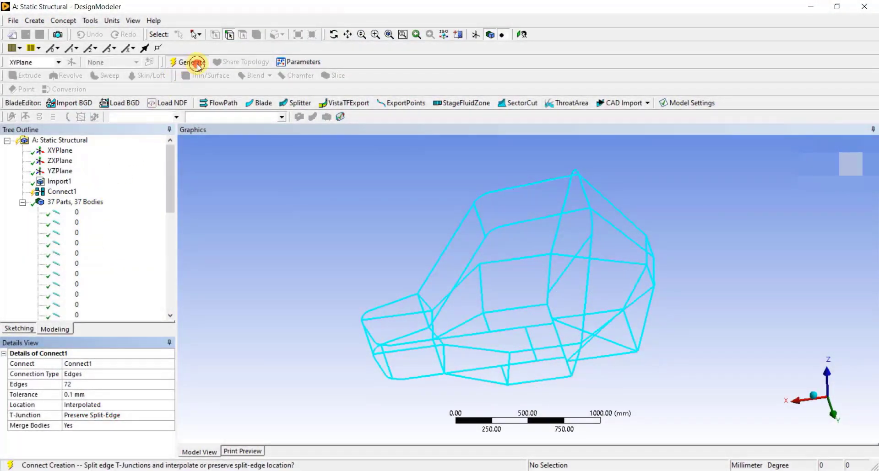
click(190, 62)
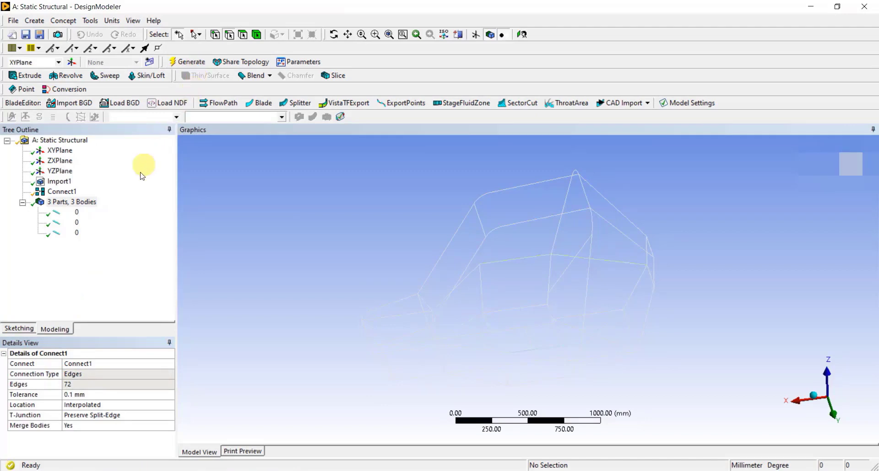
mouse_move(70, 218)
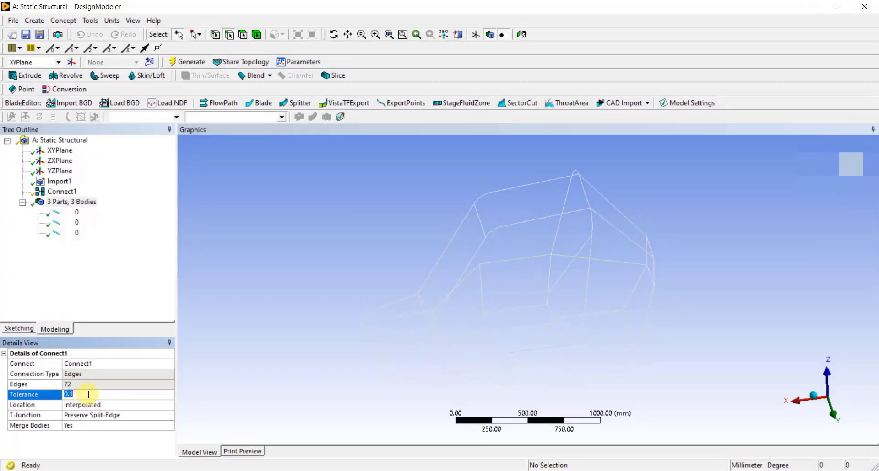
Step: Raise the Connect1 tolerance to 1 mm and regenerate so the frame merges into one 84-edge body
right_click(62, 191)
text(1)
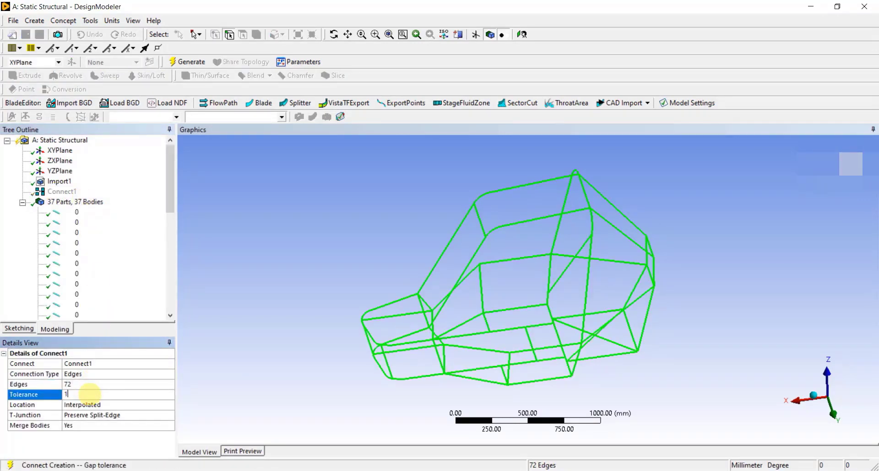
key(Return)
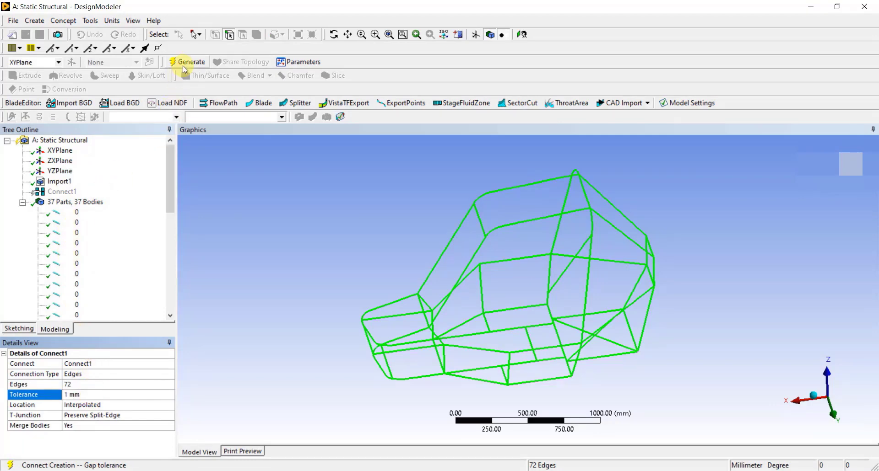
click(191, 62)
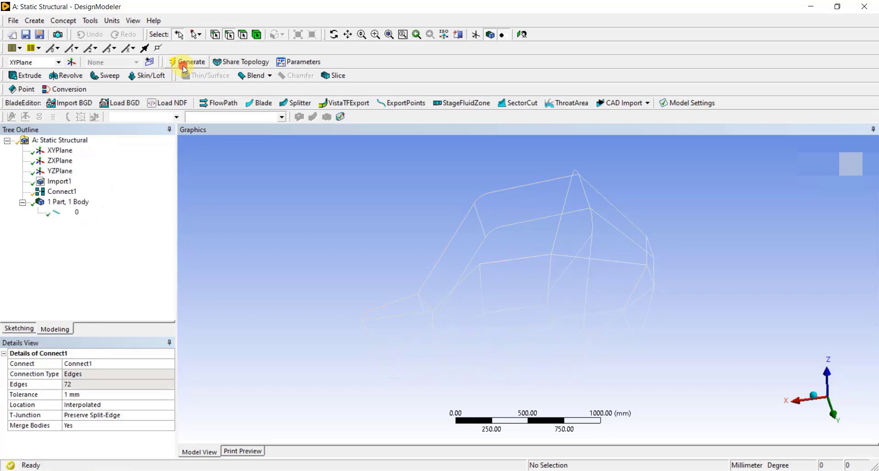
click(191, 62)
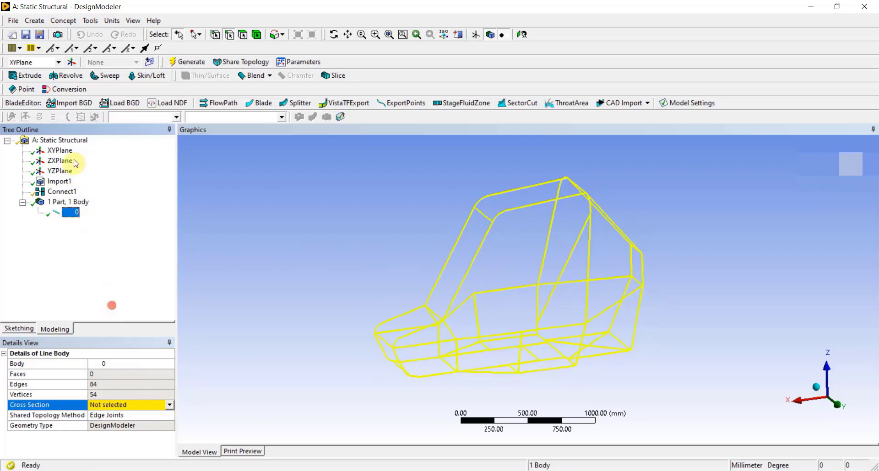
mouse_move(63, 20)
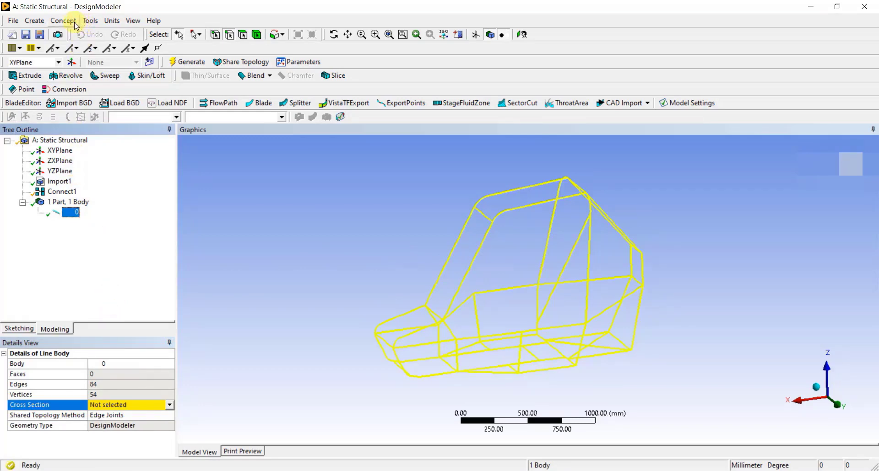
click(63, 21)
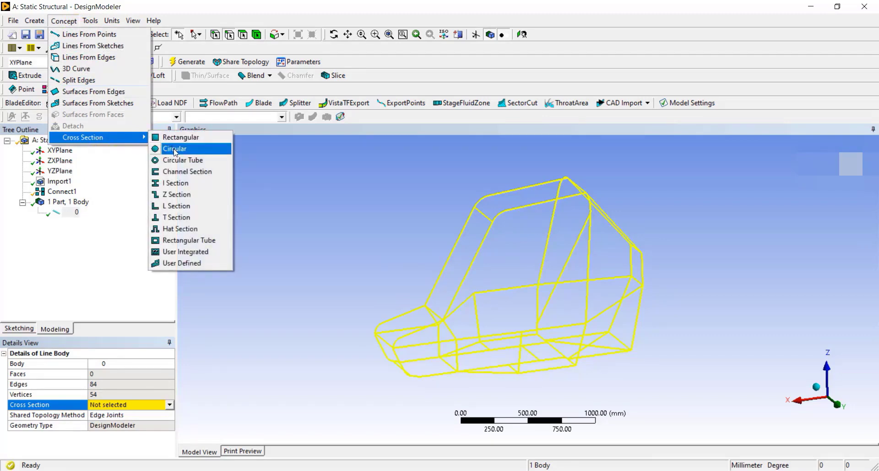
Step: Add a Circular Tube cross section with Ri 22 mm and Ro 24 mm, dismissing the invalid-section warning
click(177, 149)
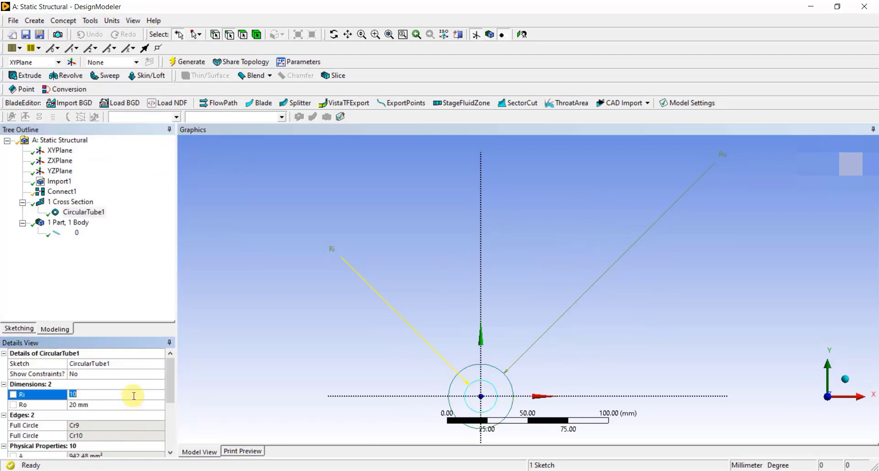
text(22)
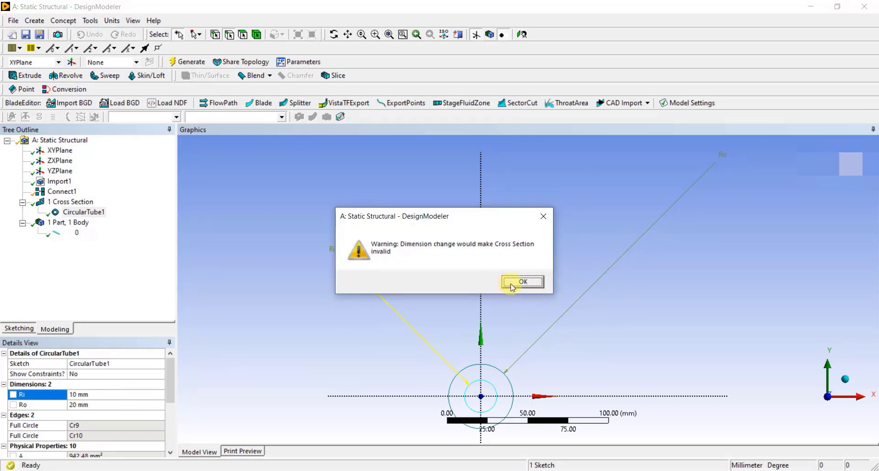
click(522, 282)
text(2)
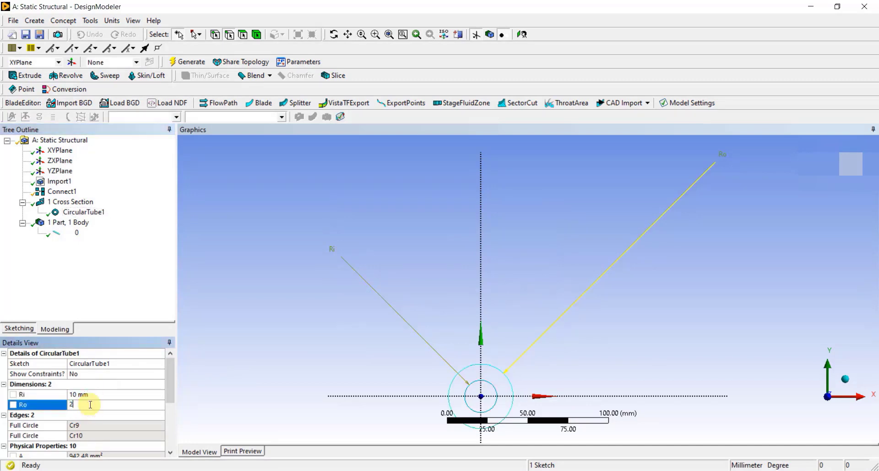
key(Return)
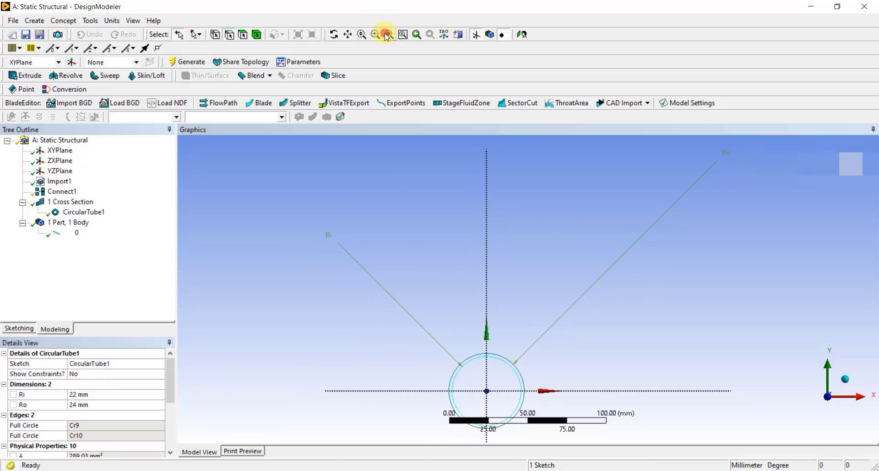
click(385, 34)
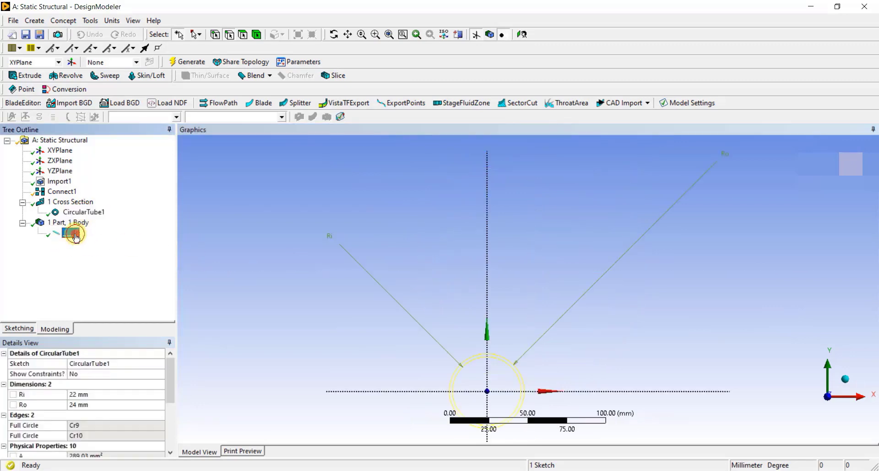
Step: Assign CircularTube1 as the cross section of the roll cage line body and orbit to view it
click(69, 232)
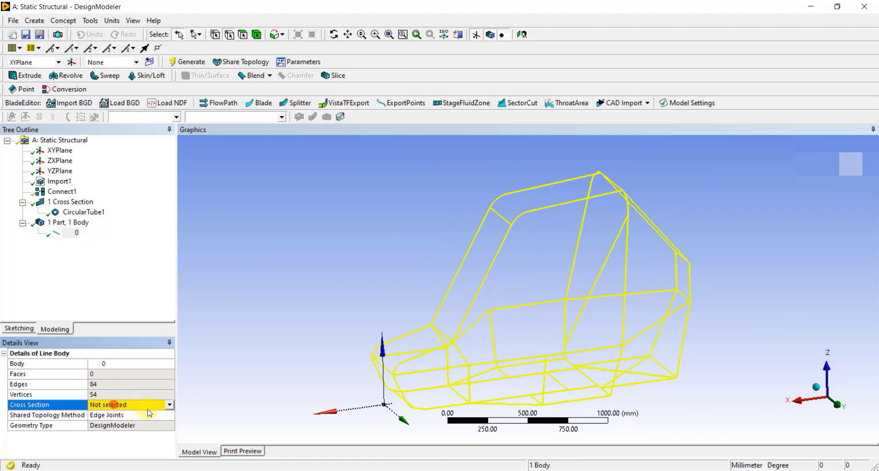
click(169, 404)
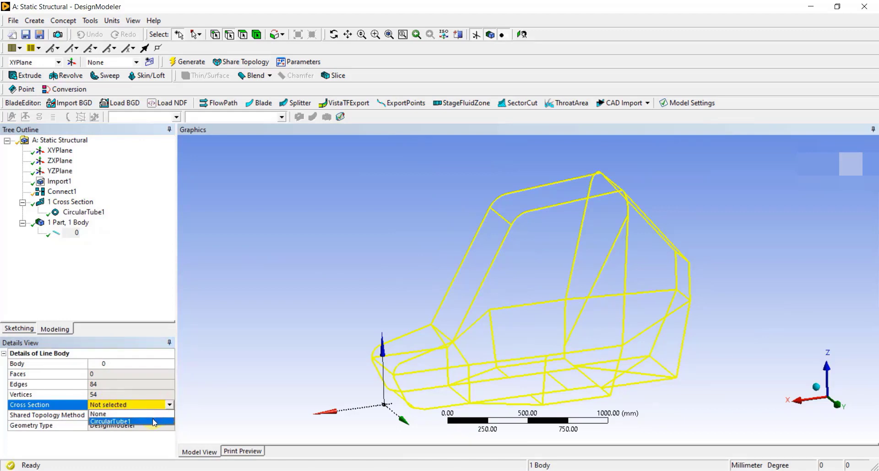
click(110, 421)
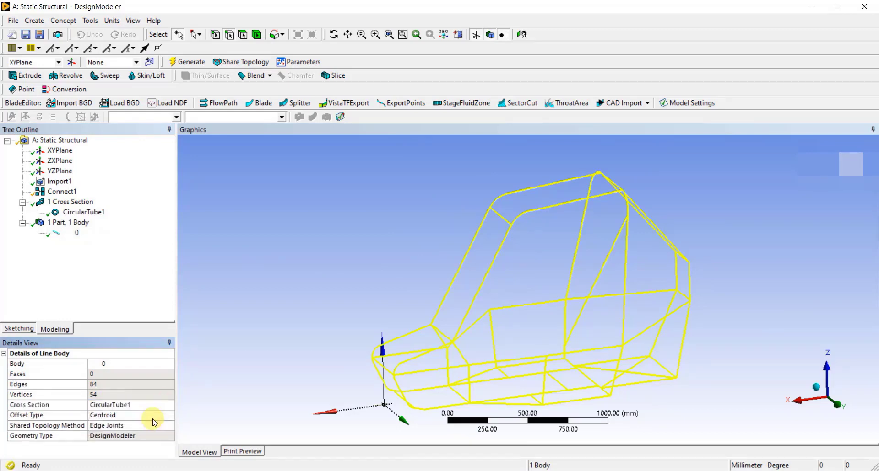
click(352, 257)
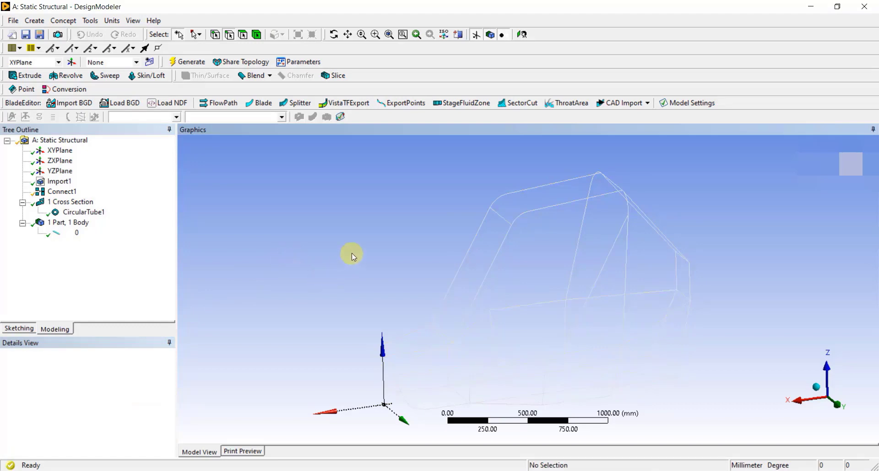
drag(352, 257, 360, 237)
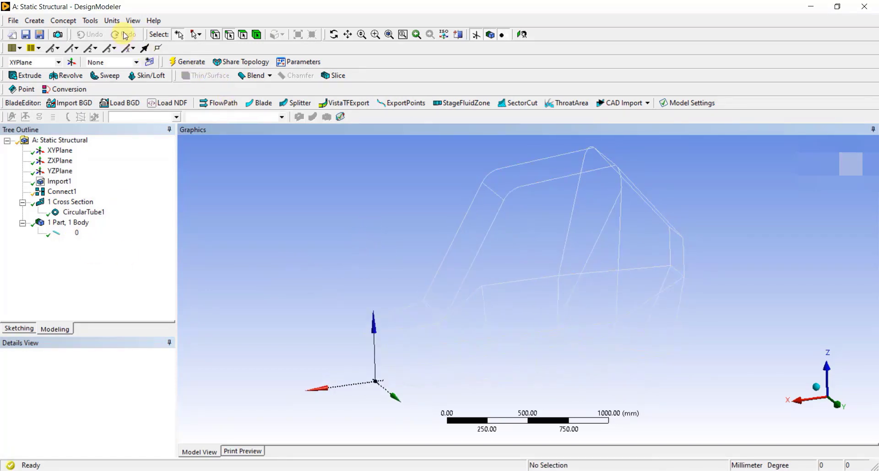
click(133, 20)
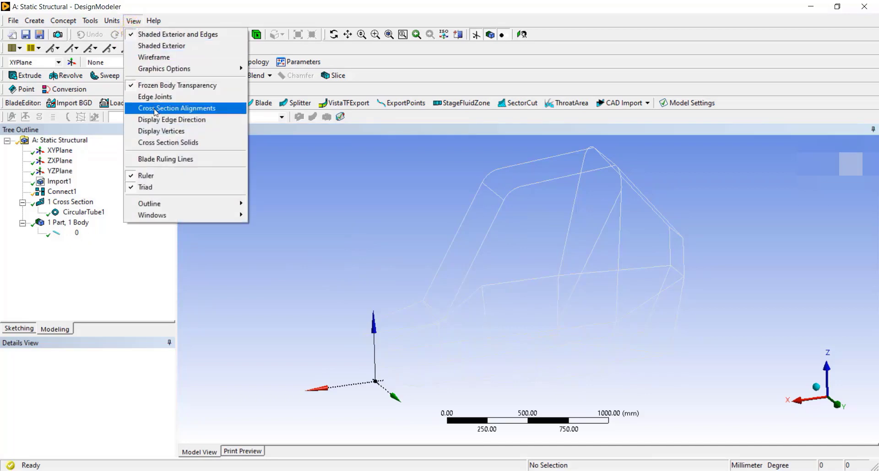
mouse_move(168, 143)
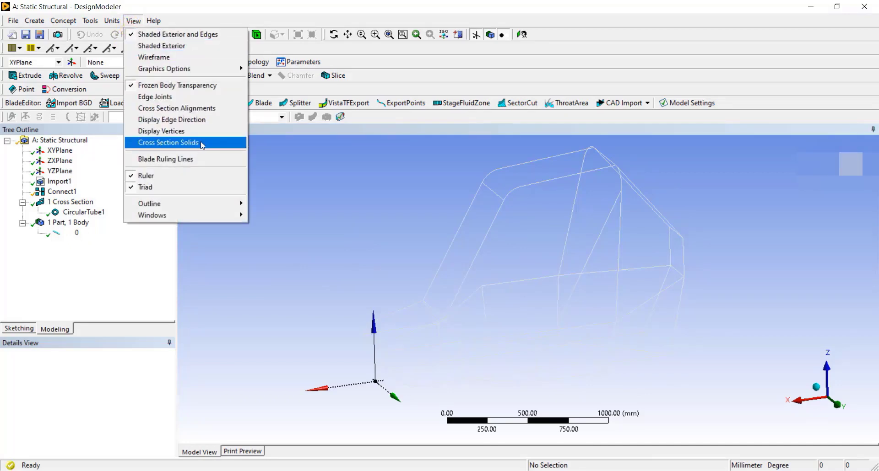
click(168, 142)
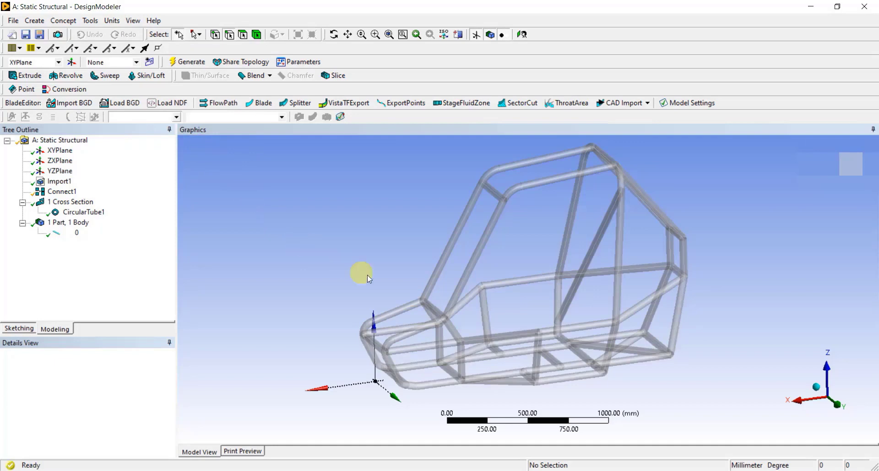
drag(364, 279, 462, 327)
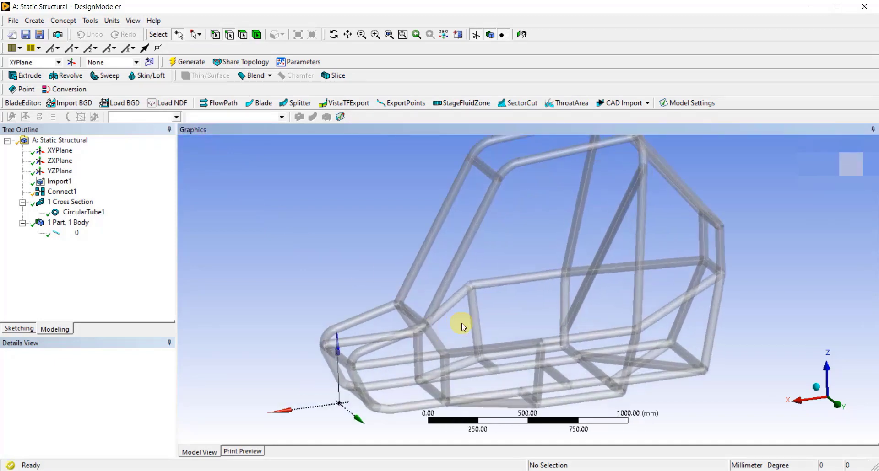
drag(462, 327, 417, 166)
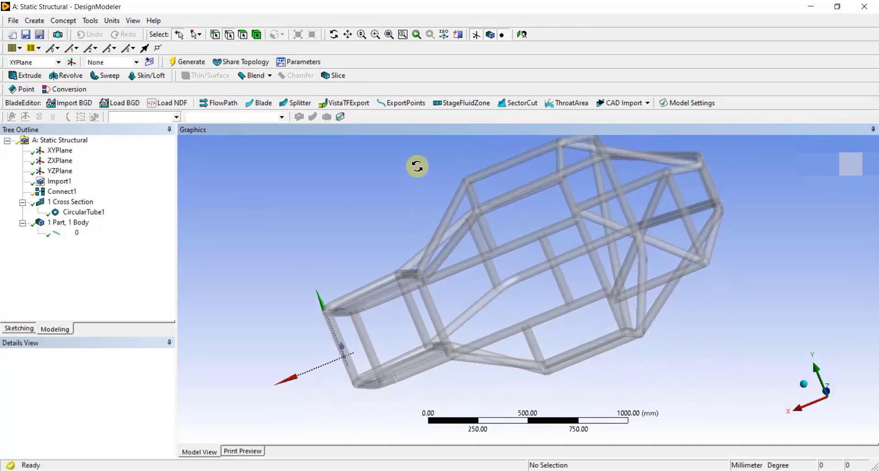
drag(417, 167, 128, 291)
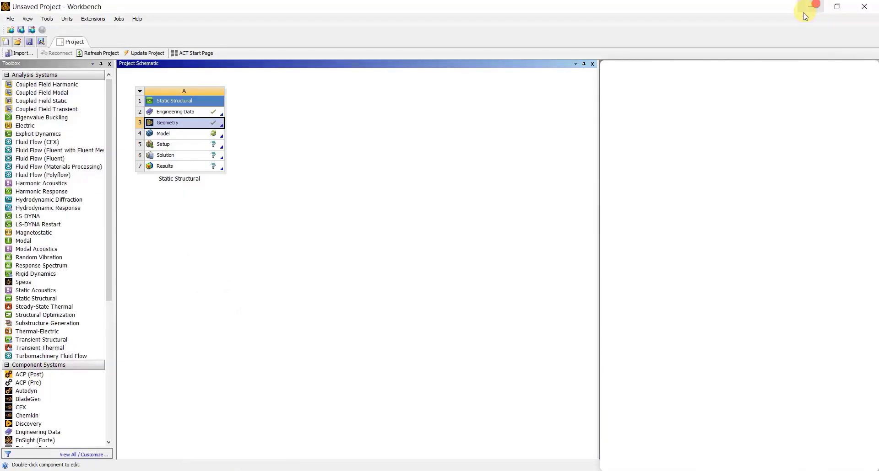
Step: Launch Mechanical from the Model cell (A4) of the Static Structural system
click(179, 133)
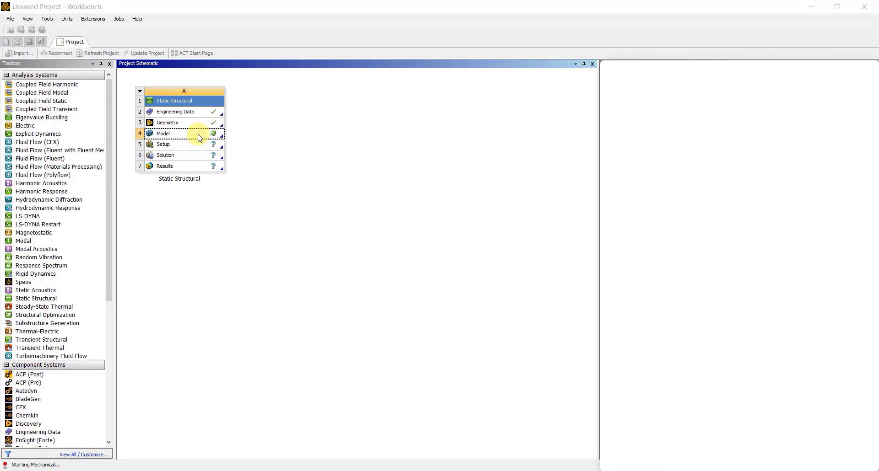
double_click(162, 133)
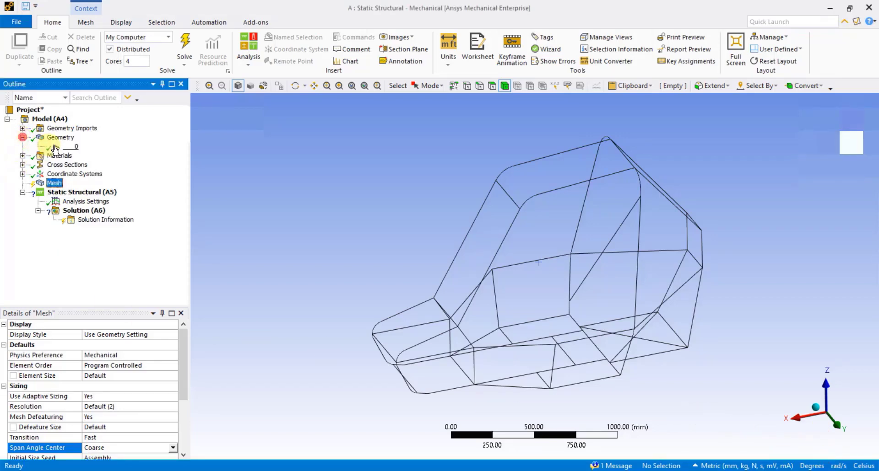
click(73, 147)
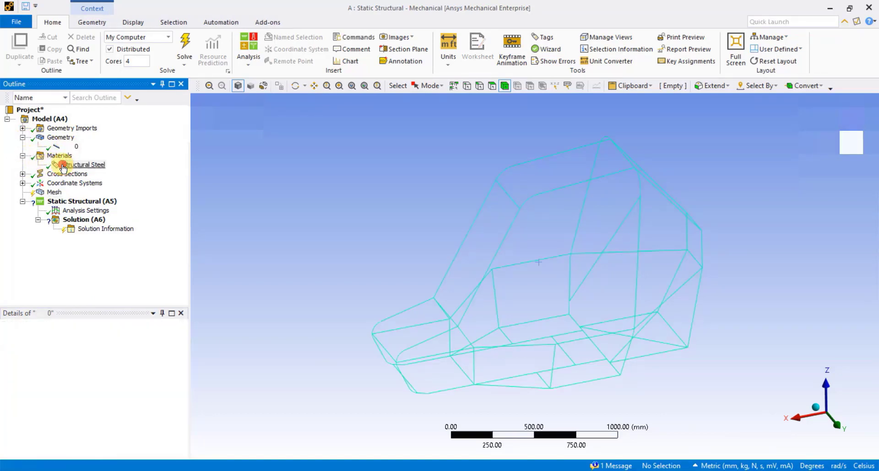
double_click(84, 165)
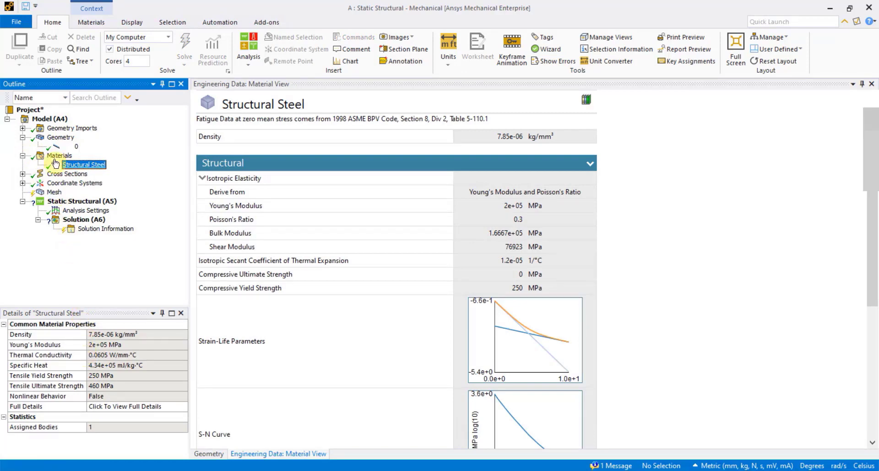
click(76, 146)
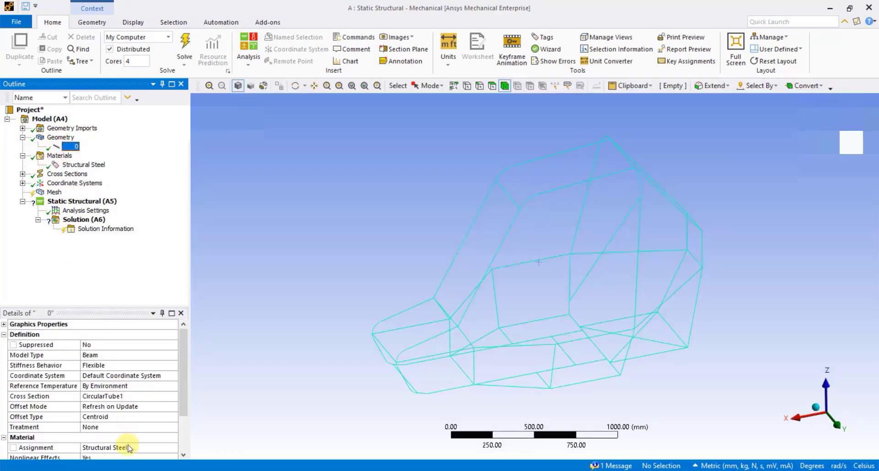
scroll(down, 3)
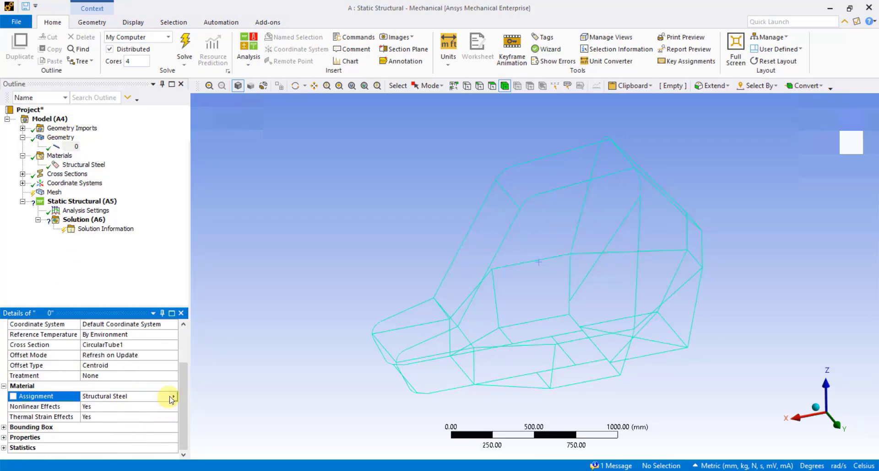
click(170, 399)
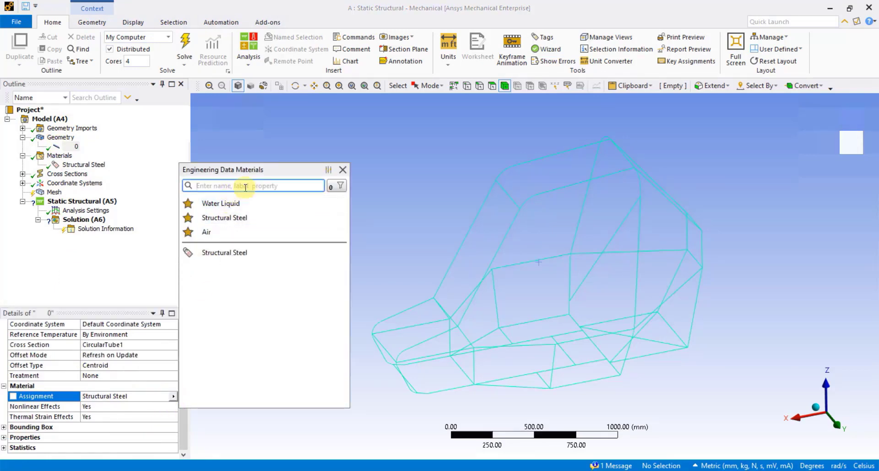
text(alum)
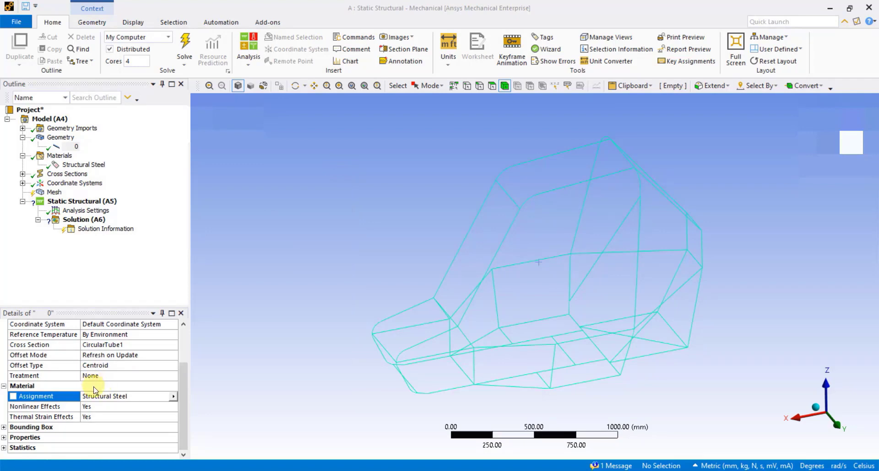
click(172, 345)
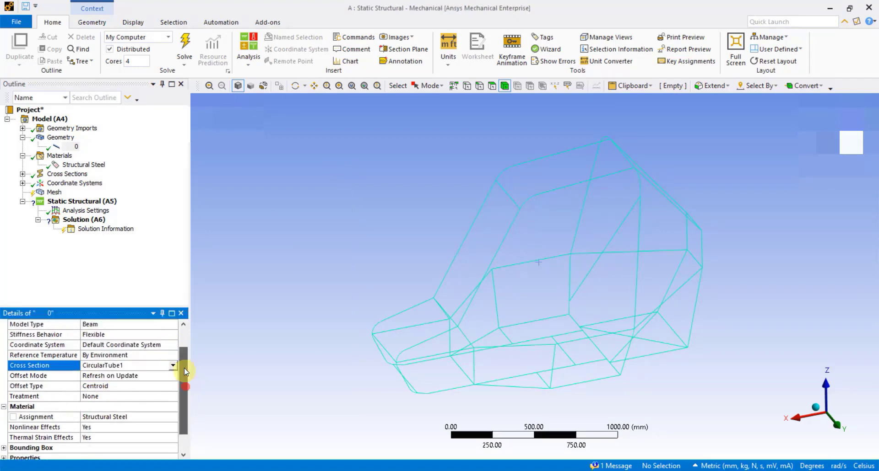
scroll(up, 3)
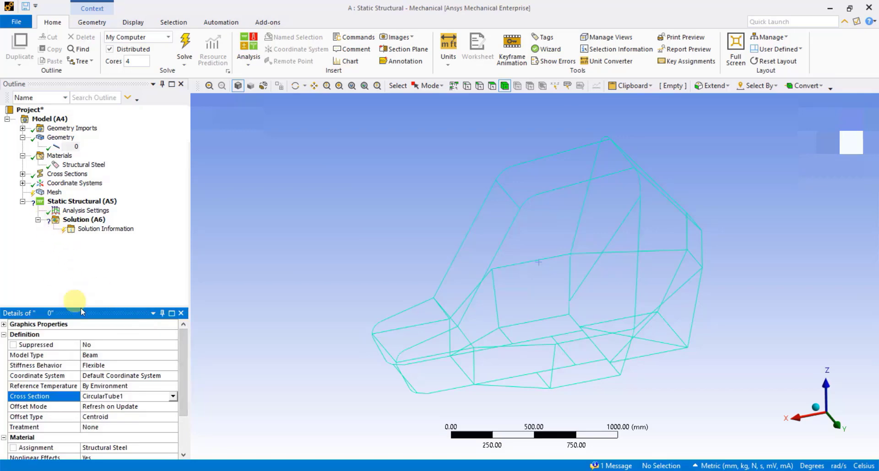
click(173, 354)
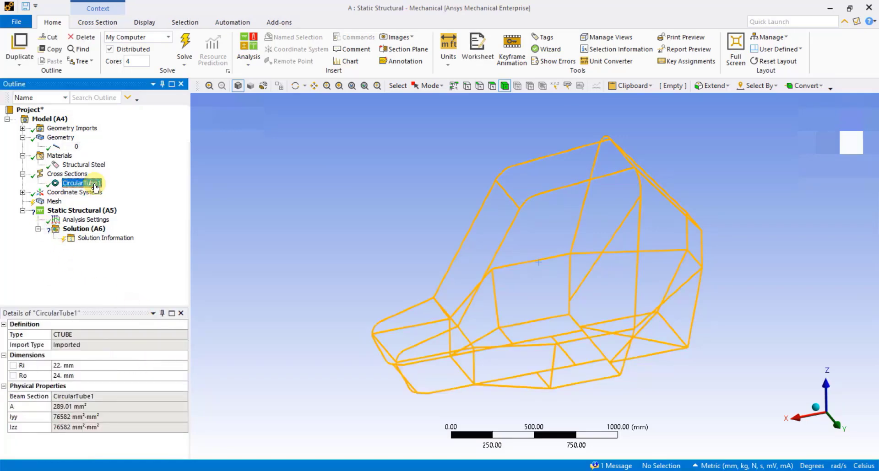
Step: Set the mesh Element Size to 10.0 mm with fine span angle and generate the beam mesh
click(54, 202)
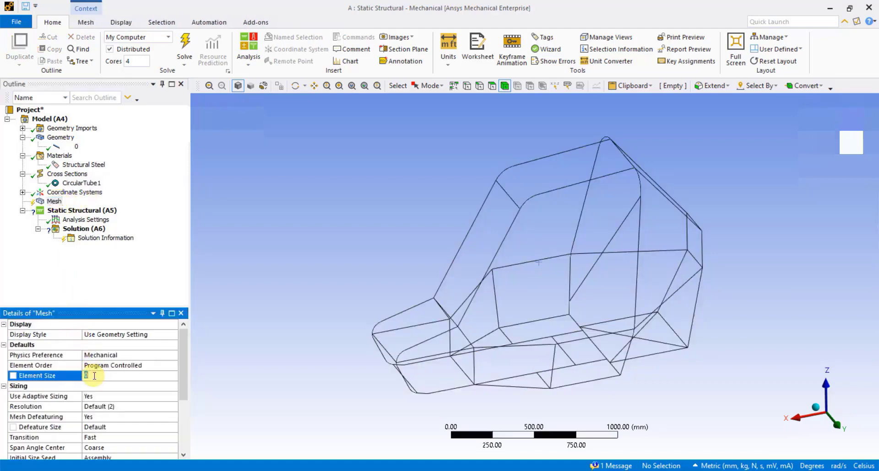
text(10.0 mm)
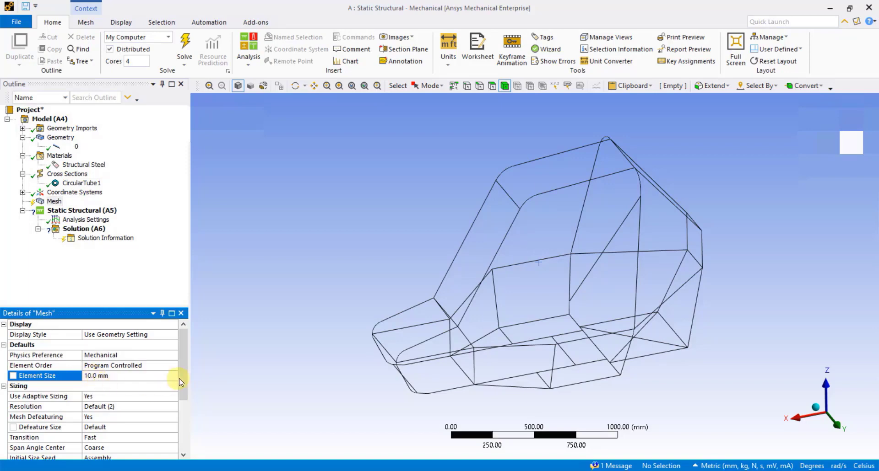
right_click(54, 202)
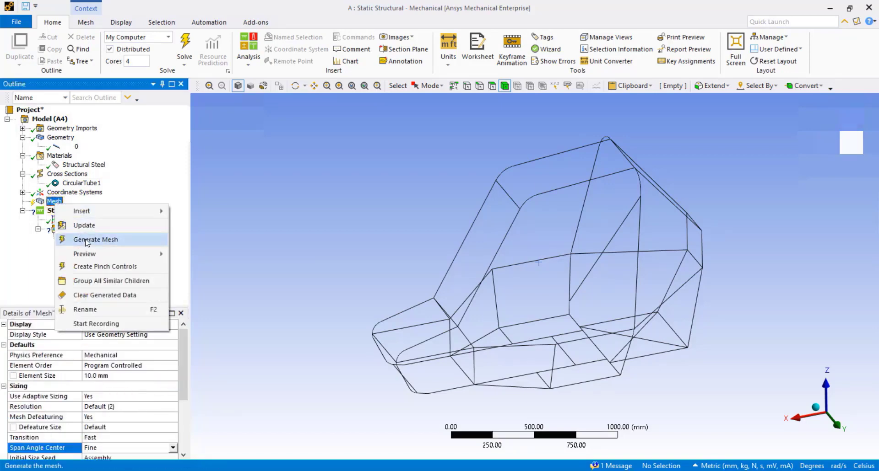
click(95, 239)
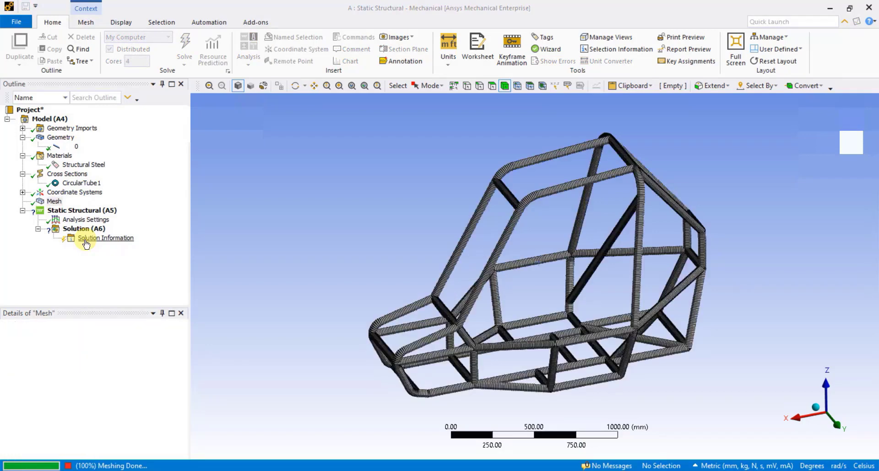
click(54, 201)
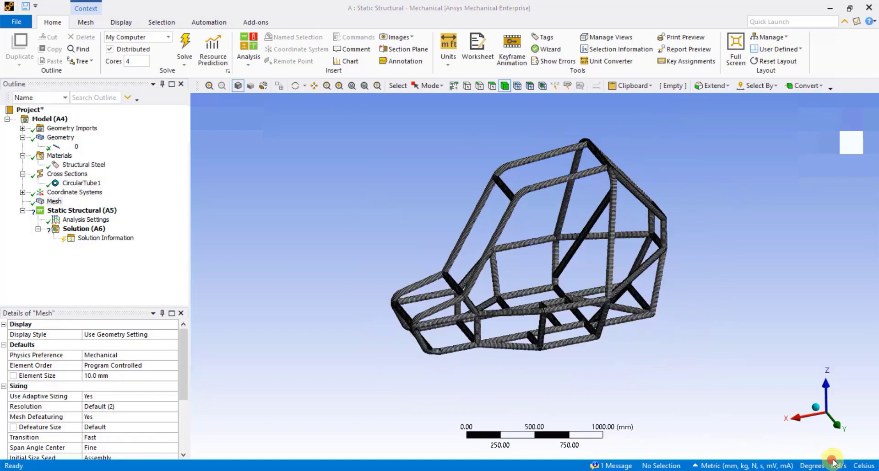
mouse_move(103, 242)
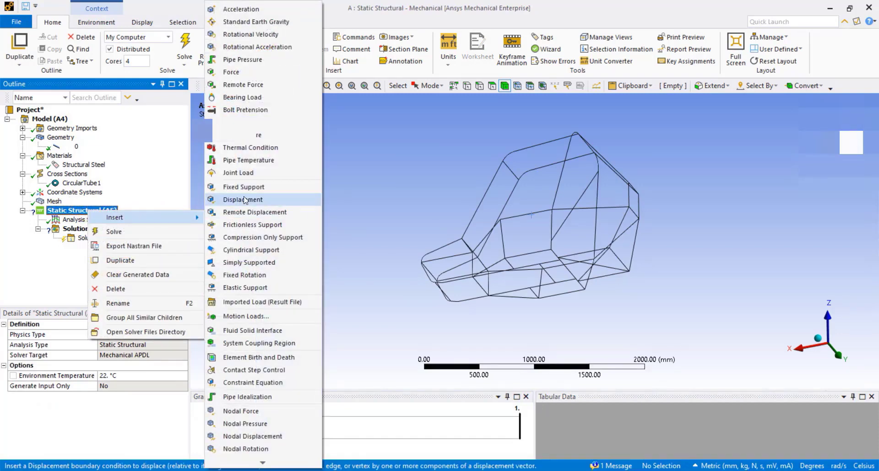
Step: Insert a Fixed Support and begin picking rear frame joints for its scope
click(243, 186)
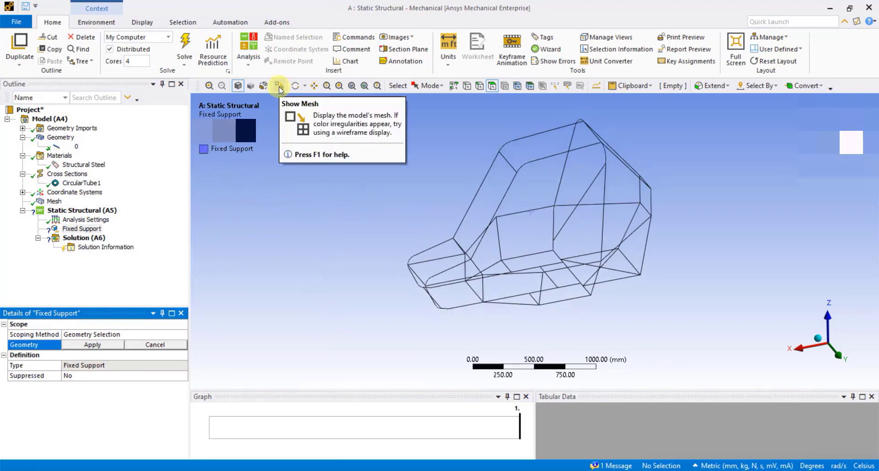
click(279, 86)
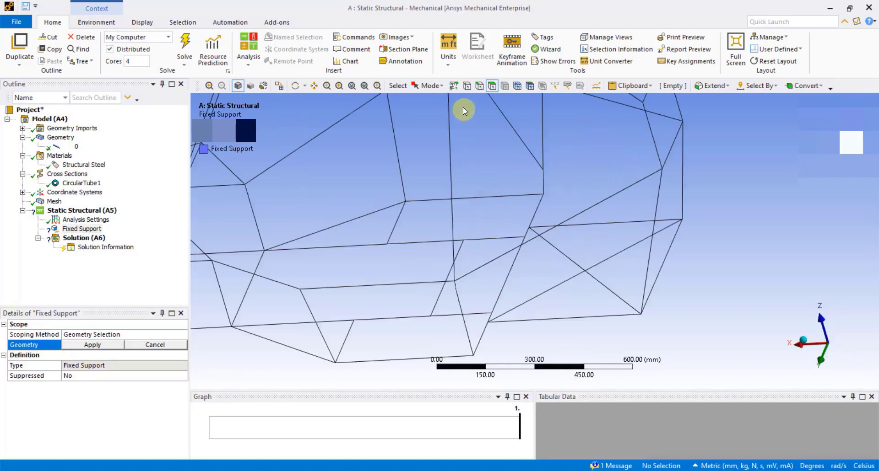
mouse_move(494, 330)
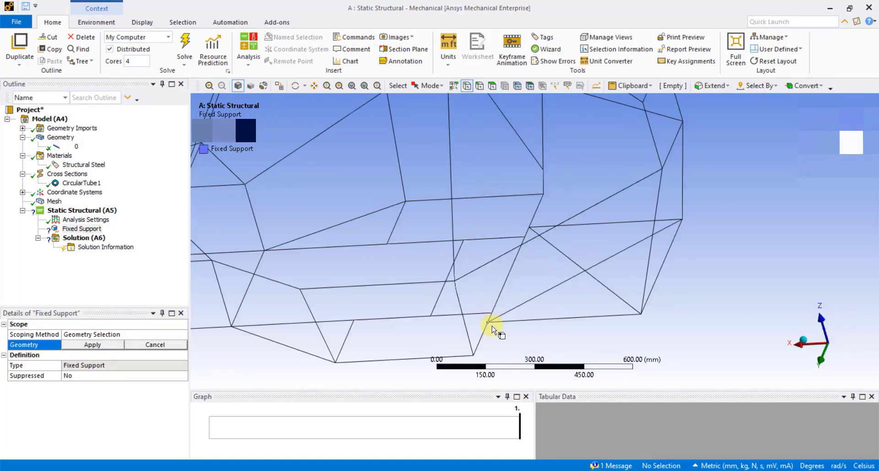
click(492, 325)
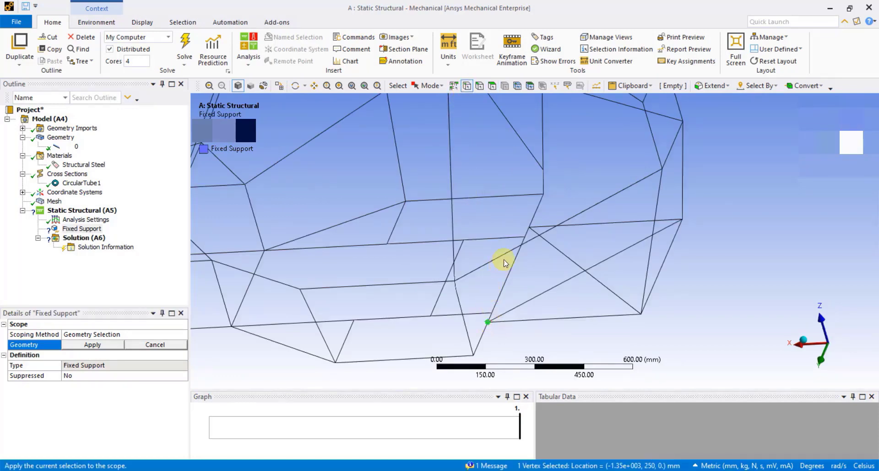
drag(504, 264, 456, 286)
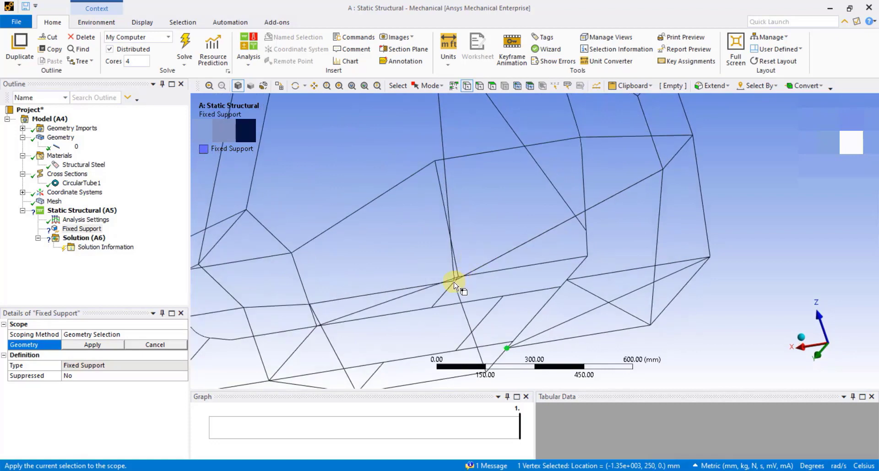
click(649, 328)
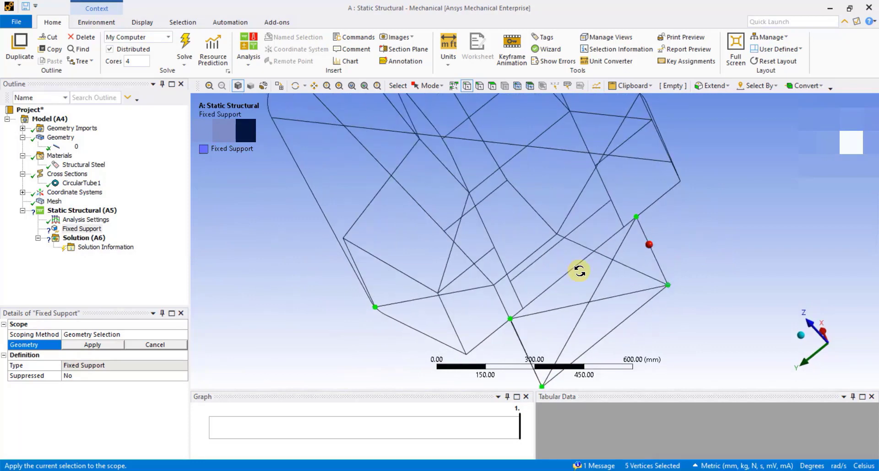
Step: Finish selecting the eight rear vertices and apply them as the Fixed Support geometry
drag(579, 271, 632, 129)
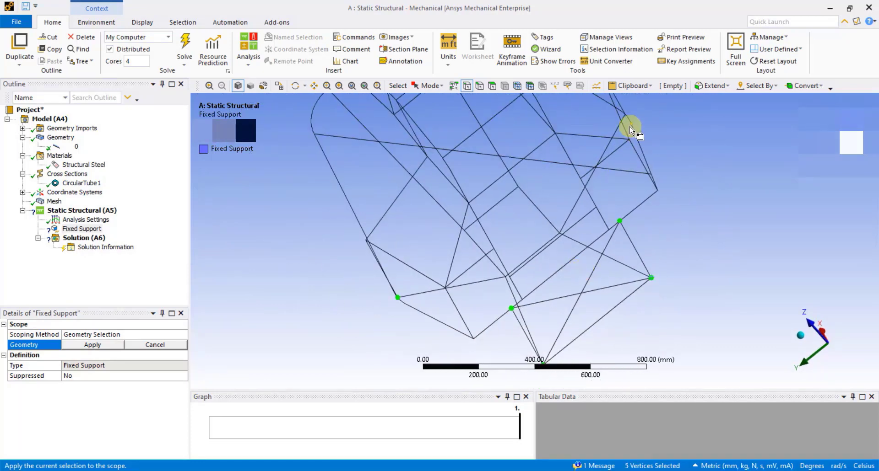
click(560, 234)
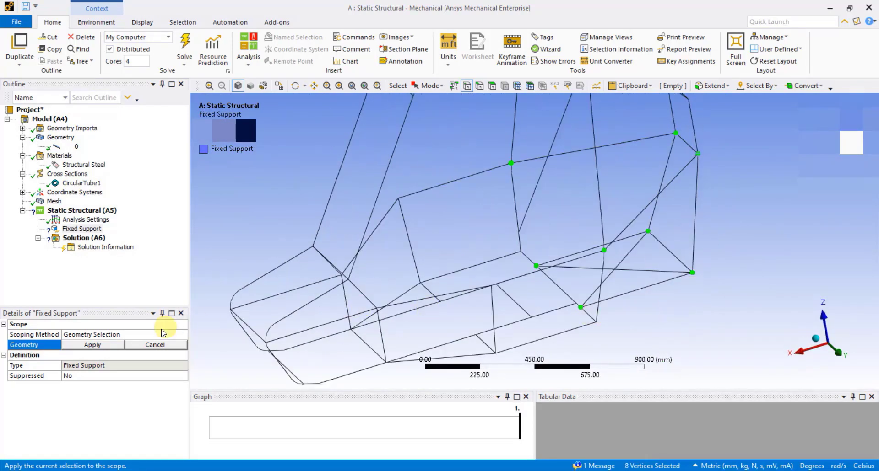
click(92, 344)
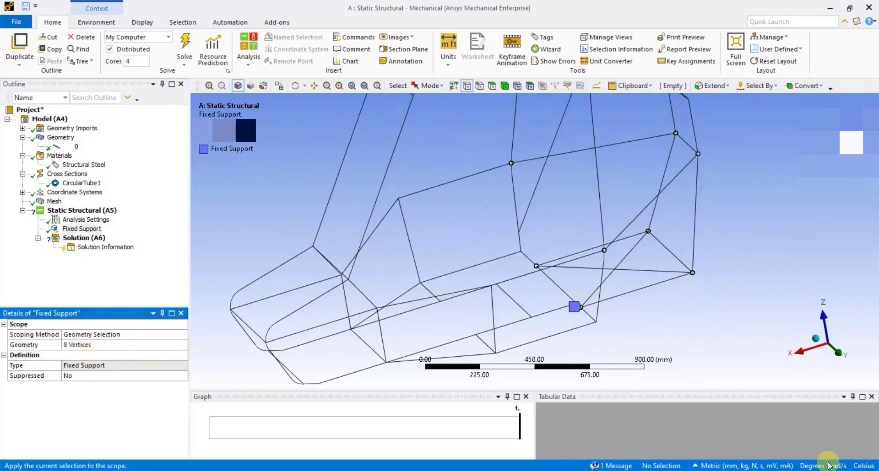
click(82, 210)
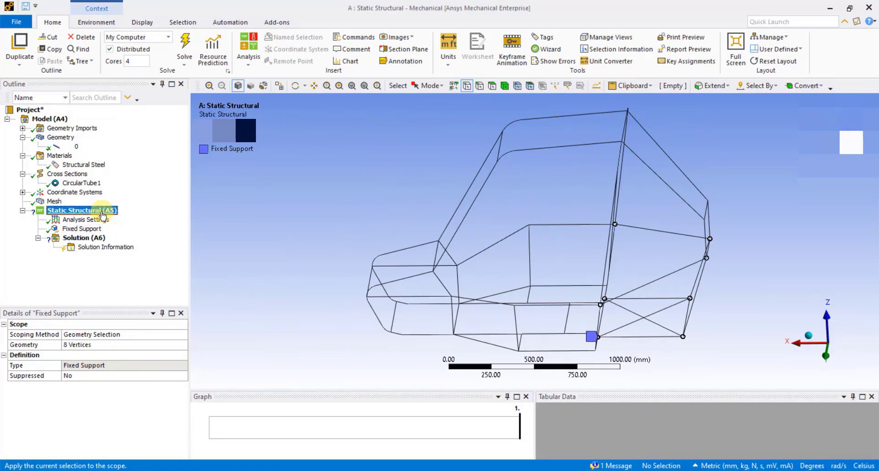
Step: Insert a Remote Displacement scoped to four lower front vertices of the cage
right_click(82, 210)
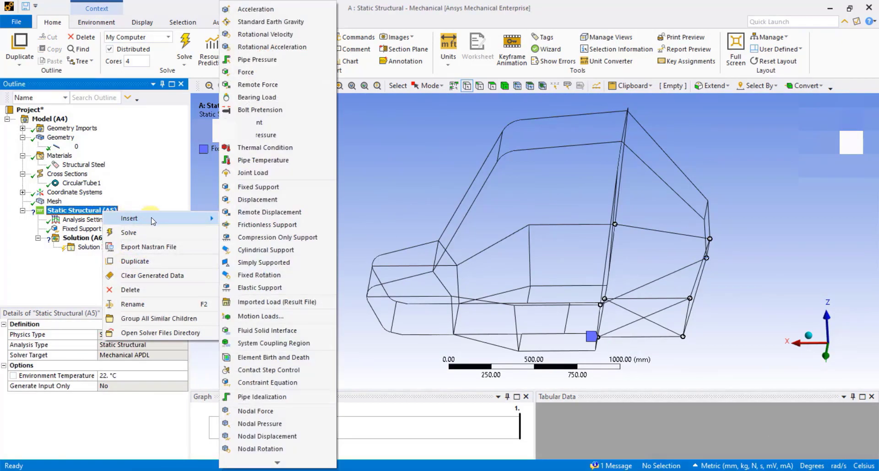
mouse_move(269, 212)
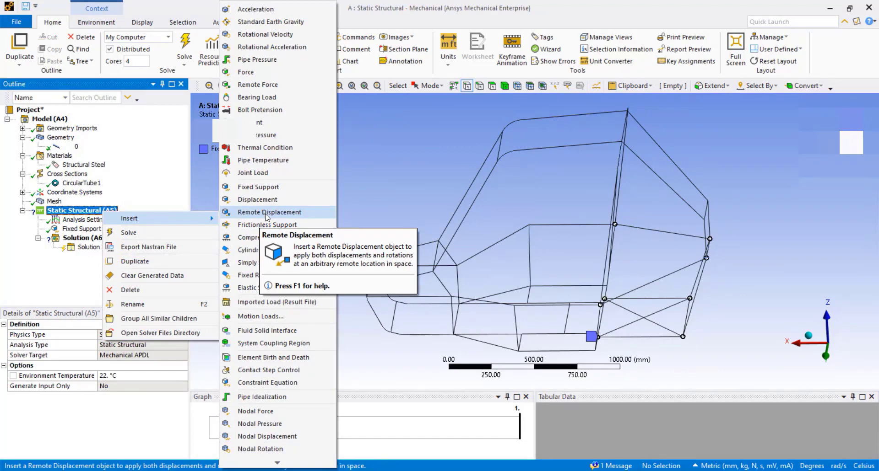
click(269, 211)
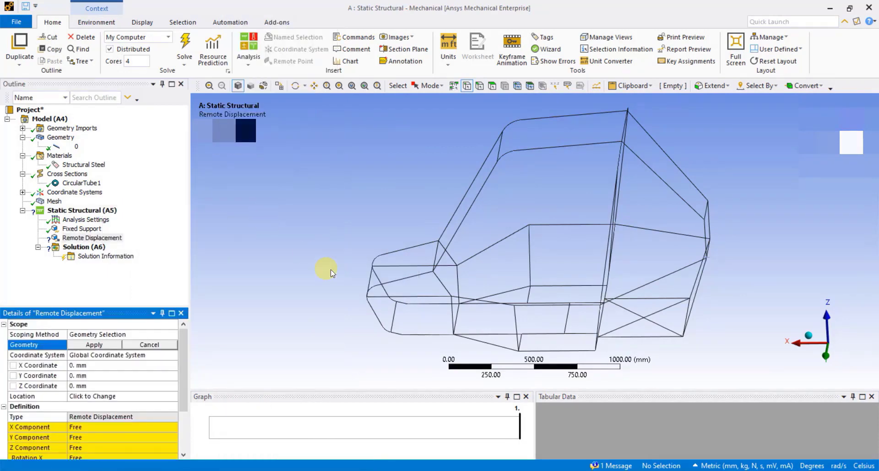
drag(328, 269, 410, 345)
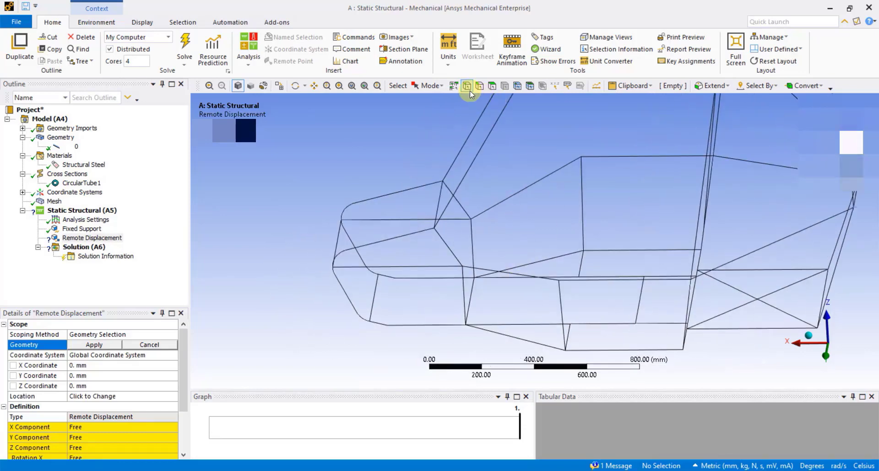
click(379, 275)
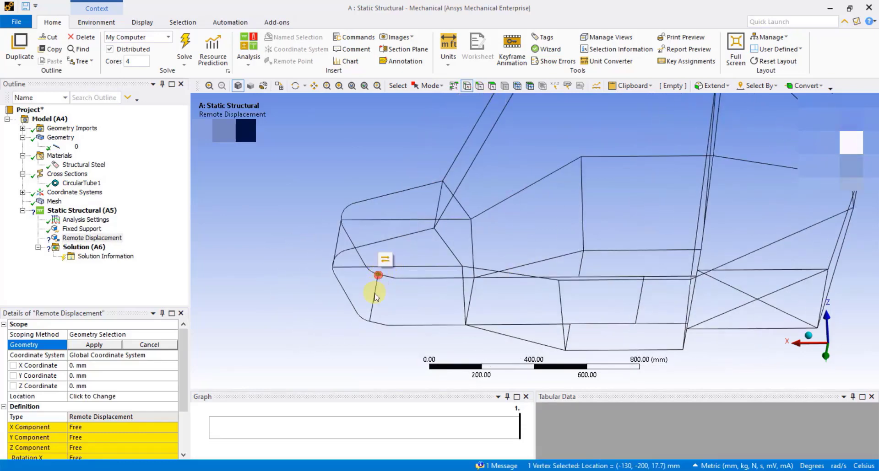
click(370, 321)
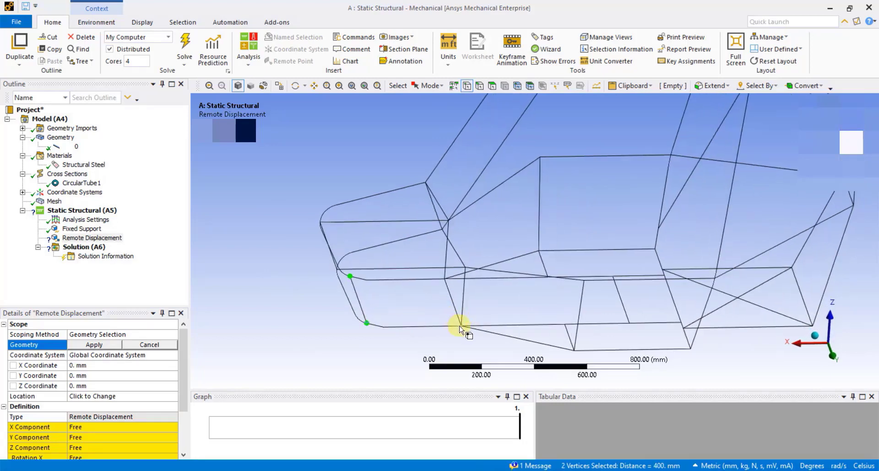
click(443, 281)
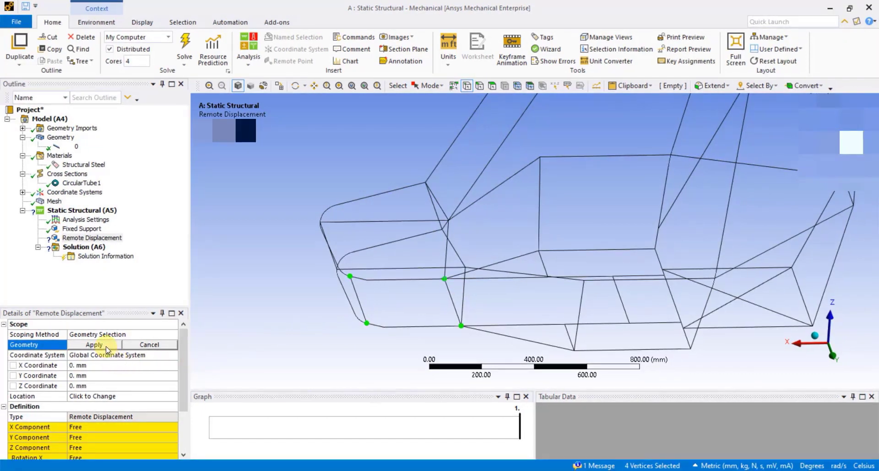
click(93, 345)
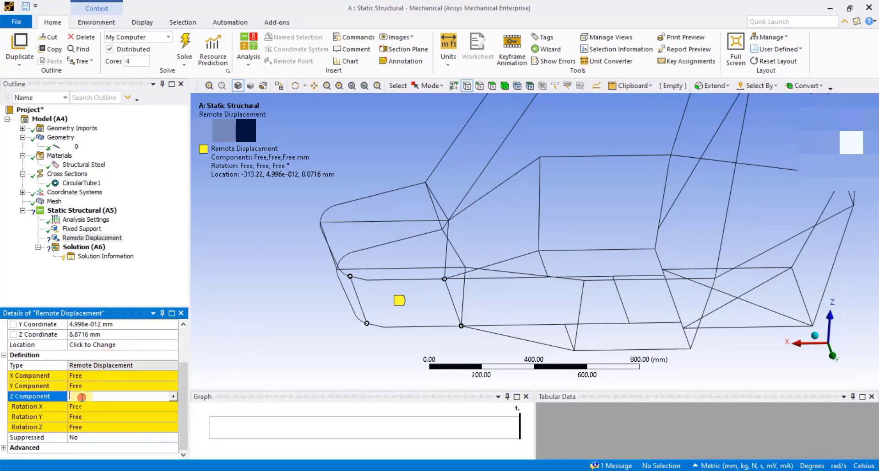
Step: Hold the Remote Displacement's Z component at 0 mm
text(0)
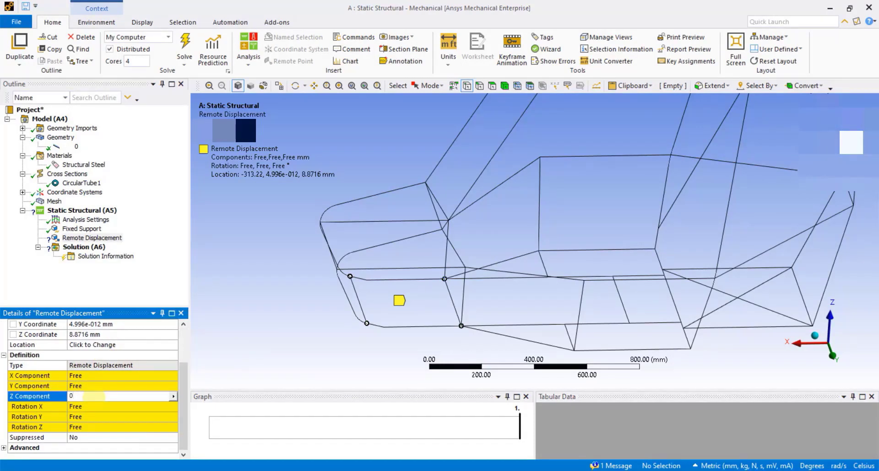
click(112, 396)
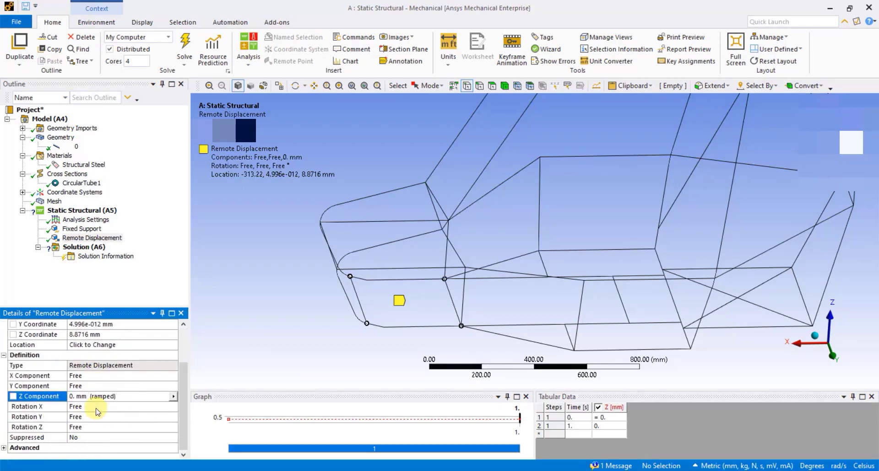
Step: Insert a Force load defined by components
right_click(82, 210)
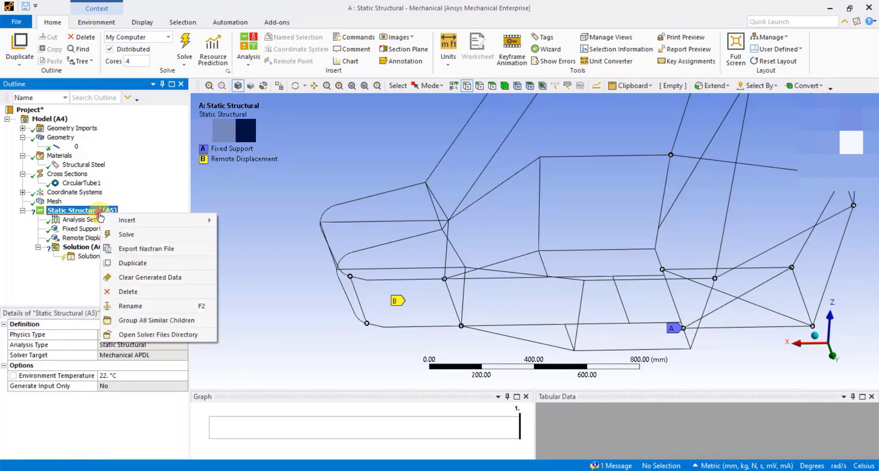
click(127, 220)
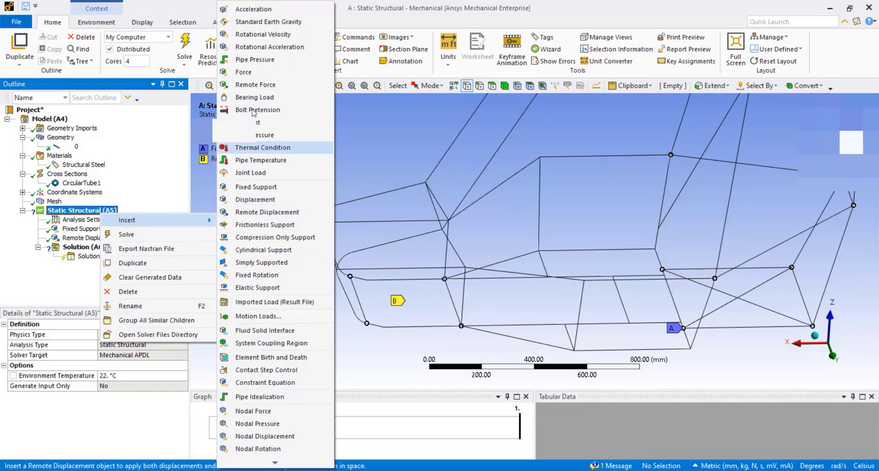
click(243, 72)
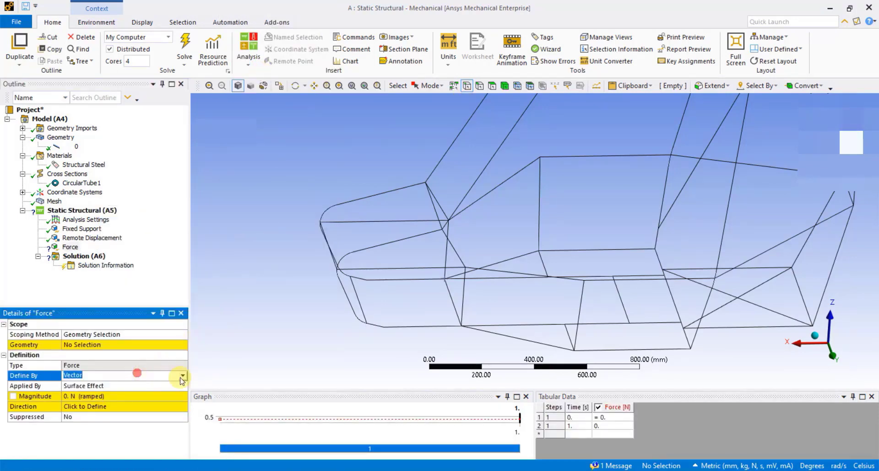
click(182, 375)
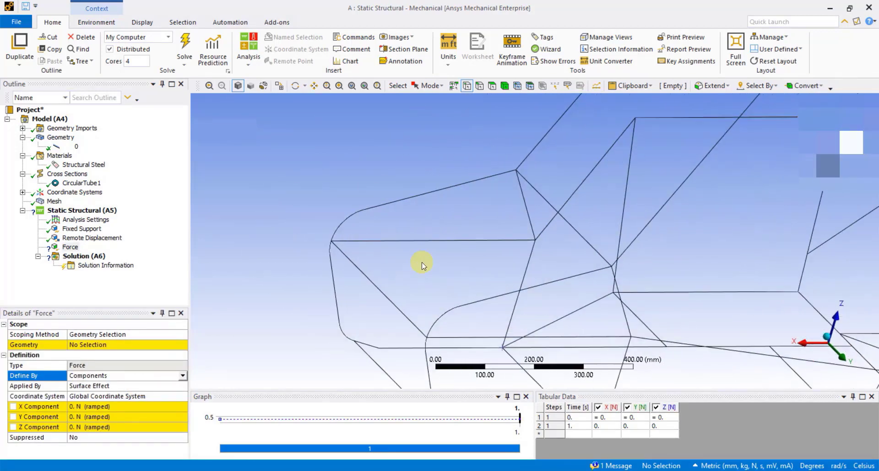
Step: Scope the force to two nose vertices with an X component of -5000 N
drag(421, 265, 352, 190)
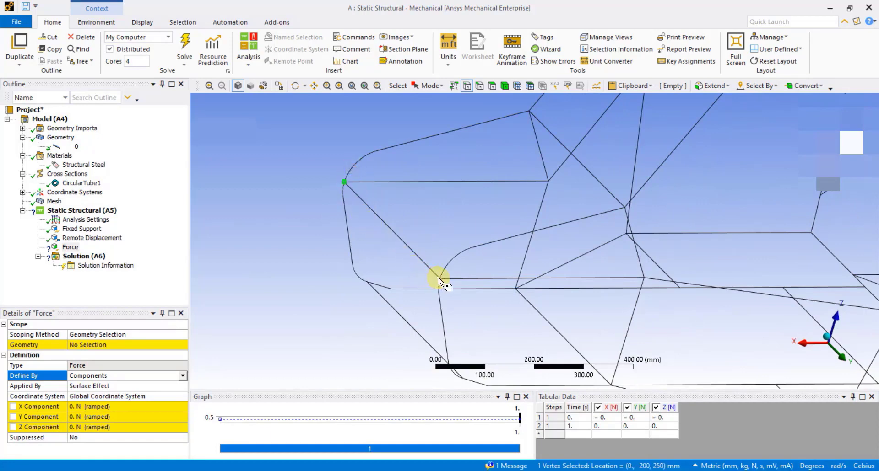
click(439, 279)
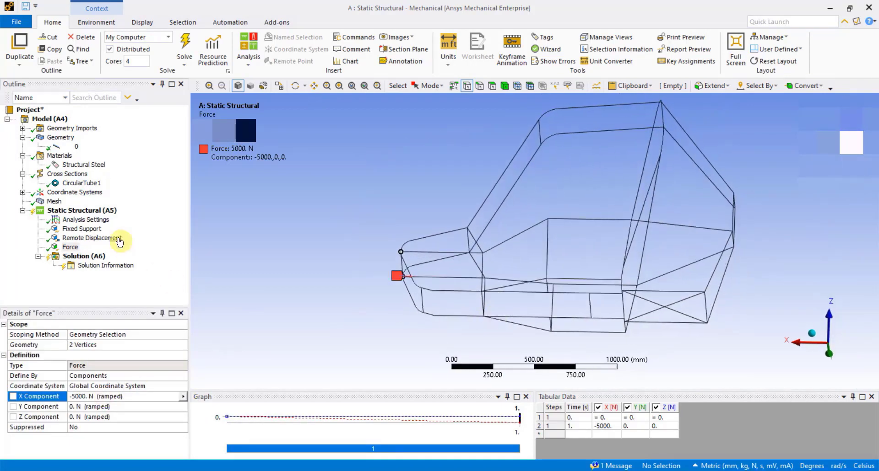
click(82, 210)
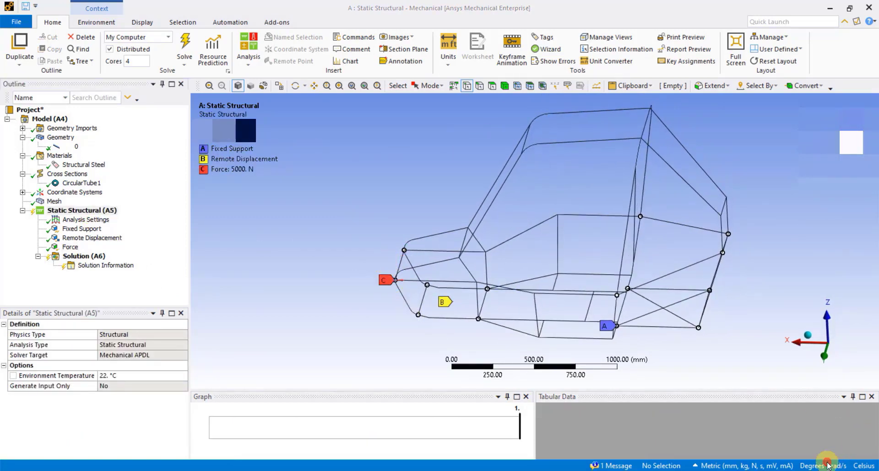
Step: Add Total Deformation and Beam Tool result sets under the Solution
click(85, 256)
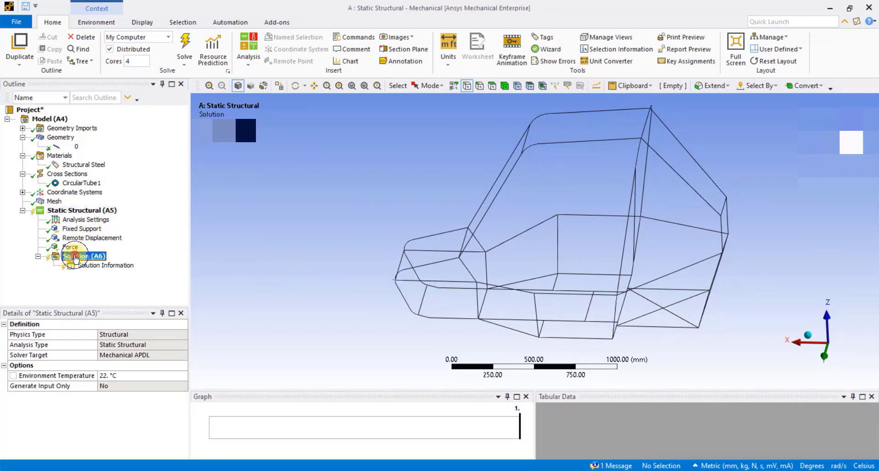
right_click(85, 256)
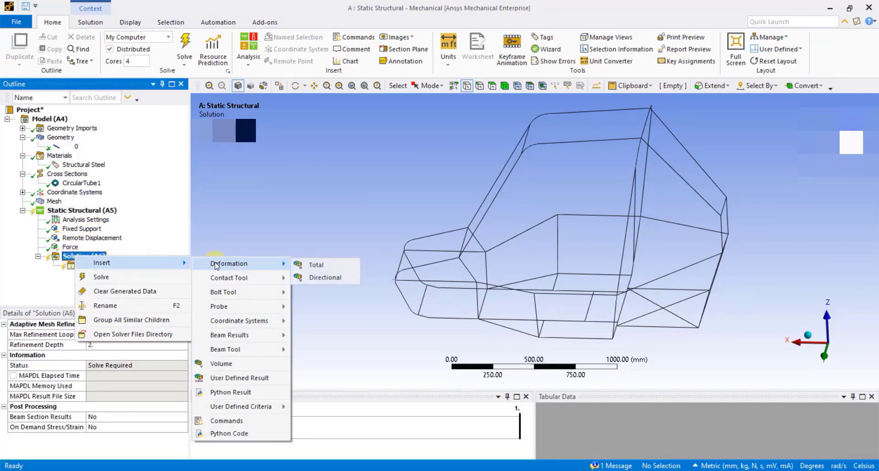
click(315, 264)
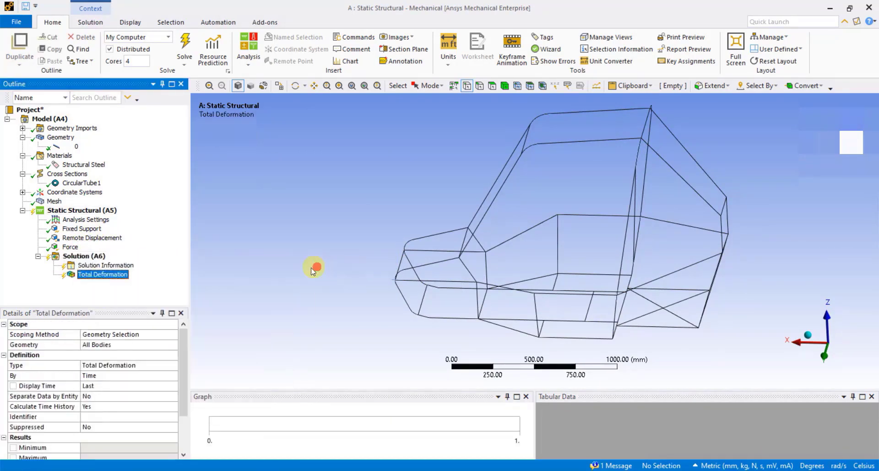
right_click(84, 256)
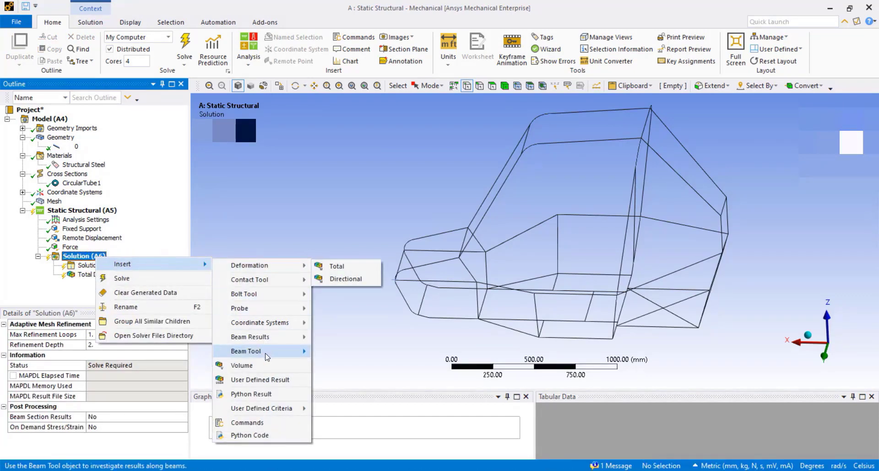
click(246, 351)
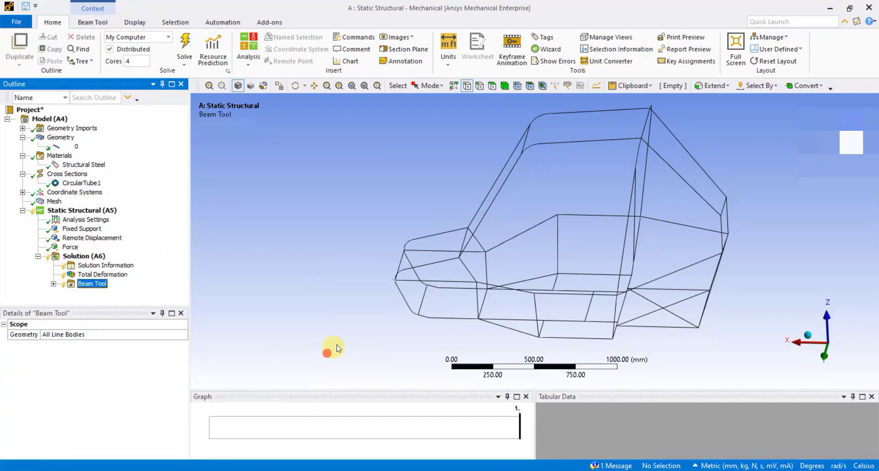
drag(336, 348, 451, 271)
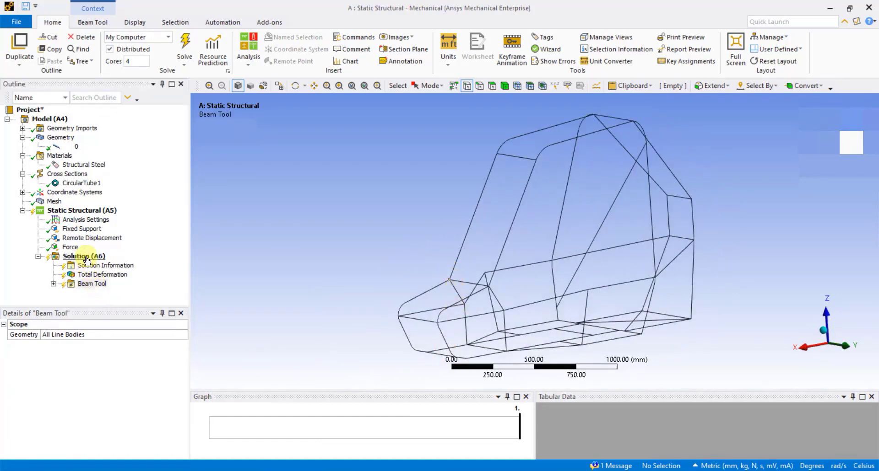
right_click(84, 256)
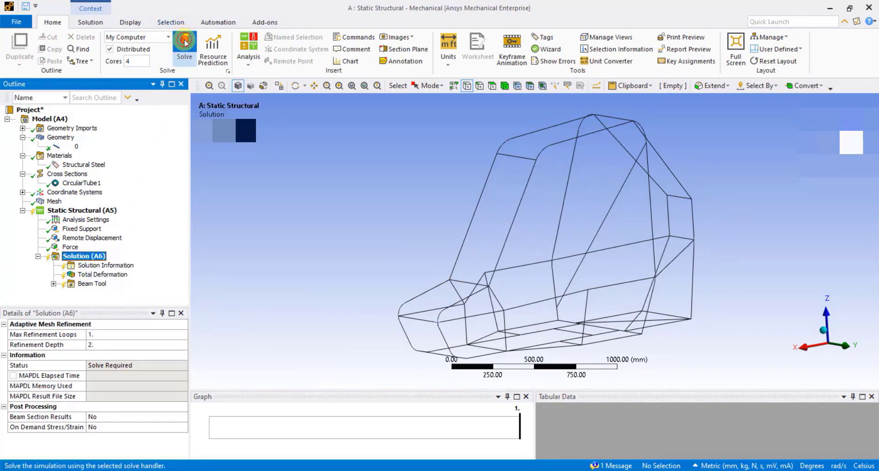
Step: Solve the static structural analysis and orbit the solved frame into a side view
click(184, 44)
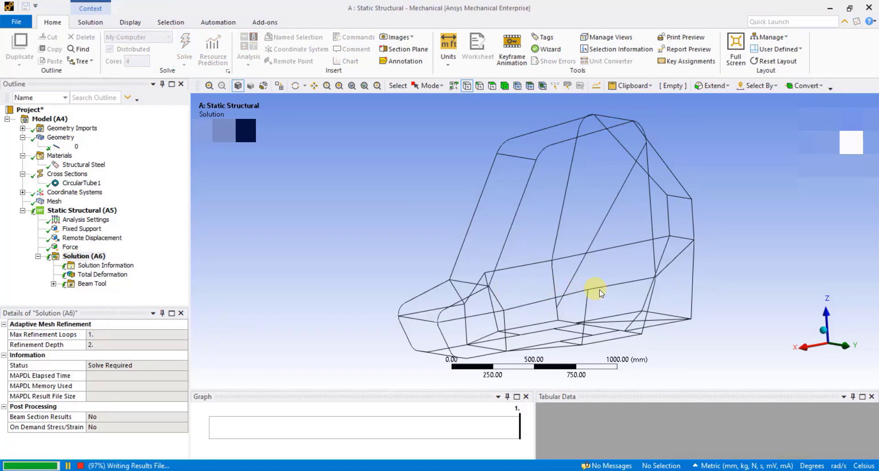
click(184, 49)
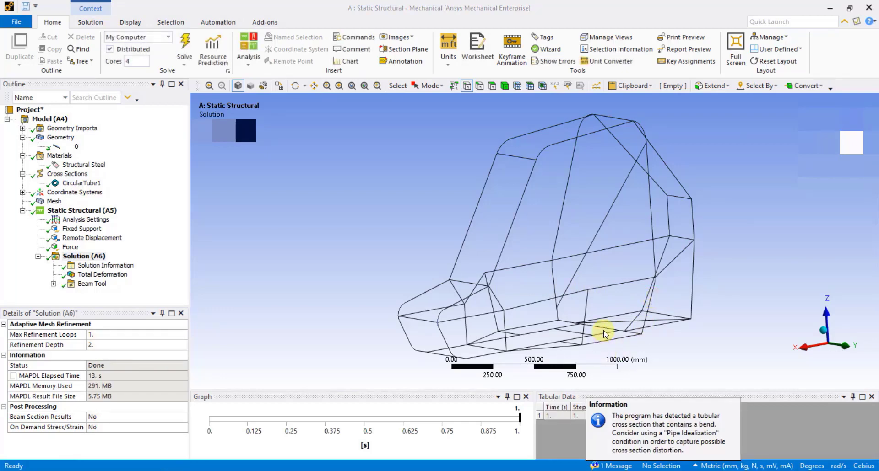
mouse_move(597, 320)
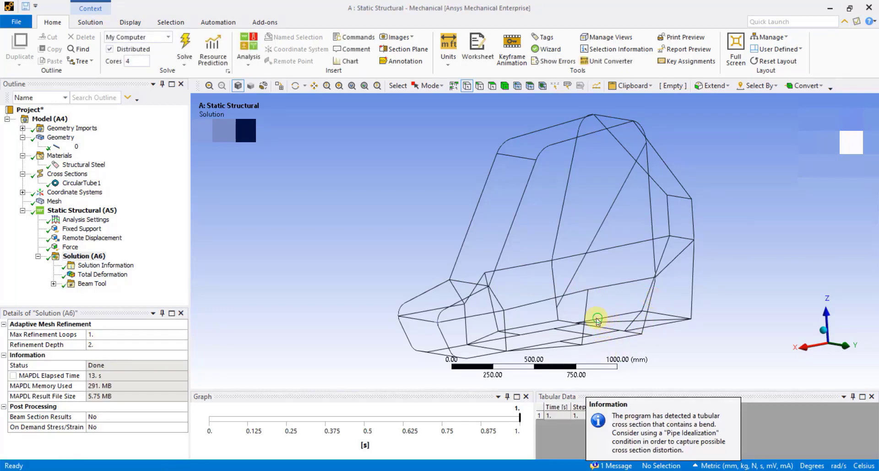
drag(597, 320, 524, 318)
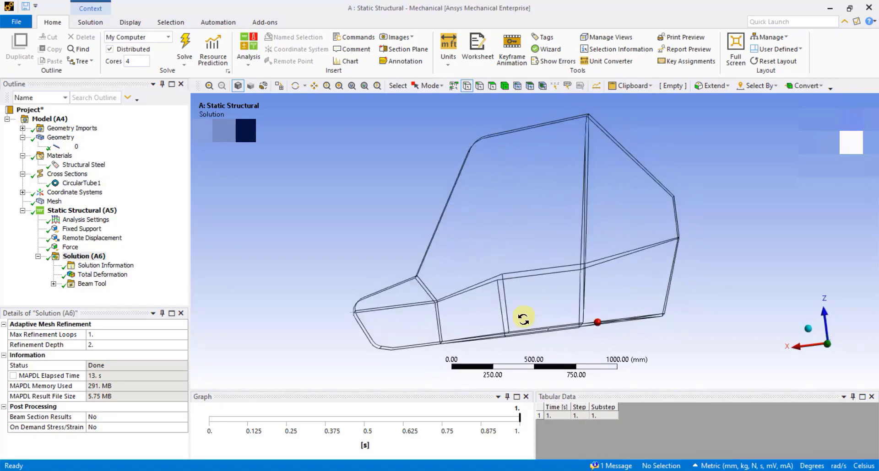
drag(524, 317, 532, 327)
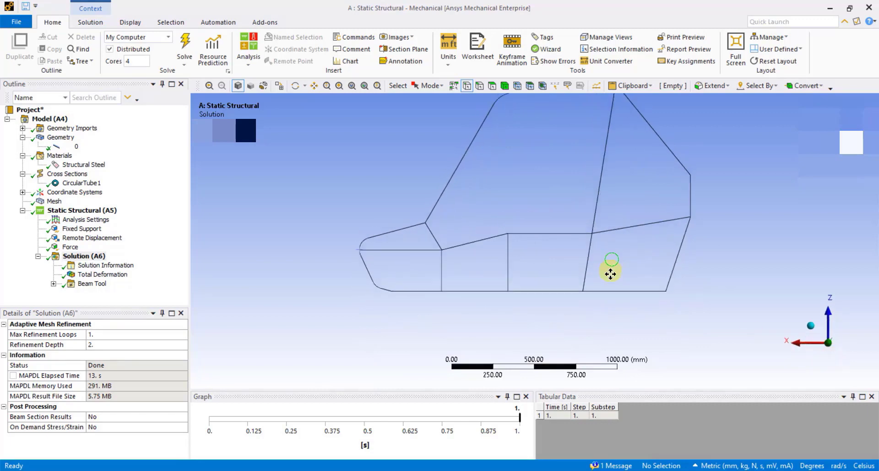
click(100, 274)
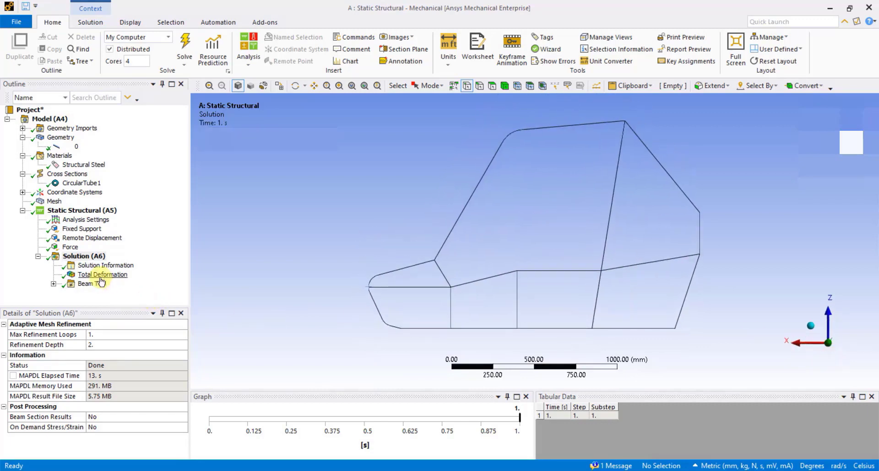
Step: Animate the Total Deformation contour (peak 0.33401 mm) and expand the Beam Tool results
click(102, 275)
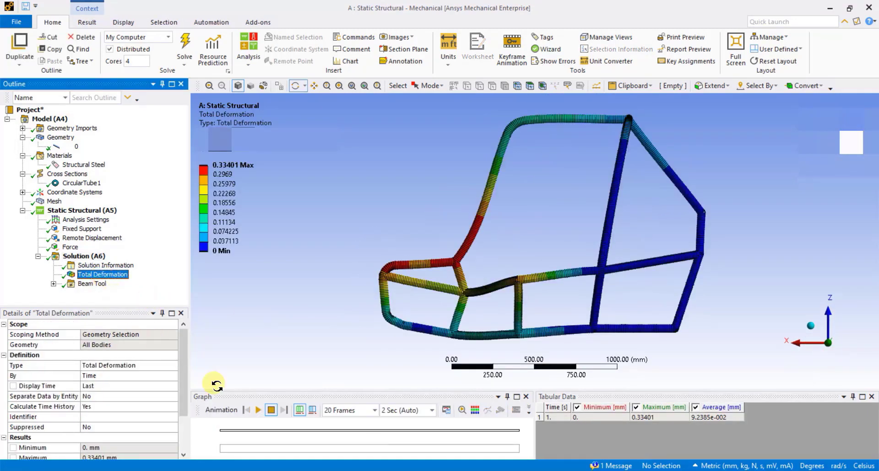
click(257, 411)
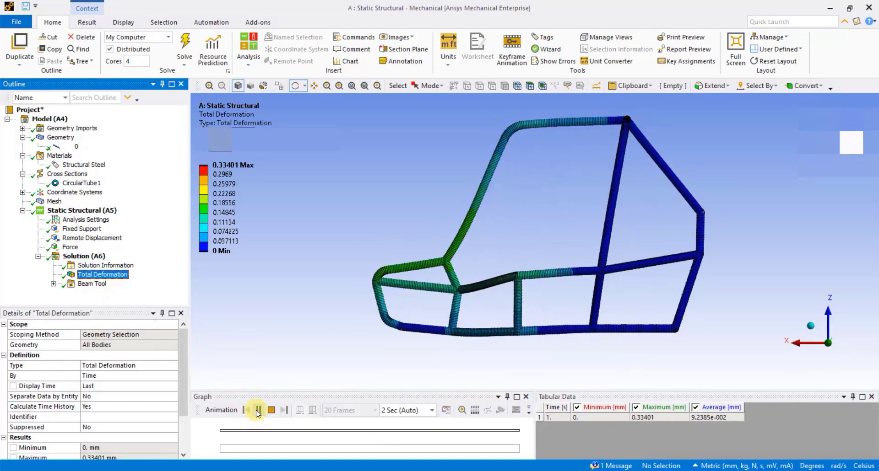
click(257, 409)
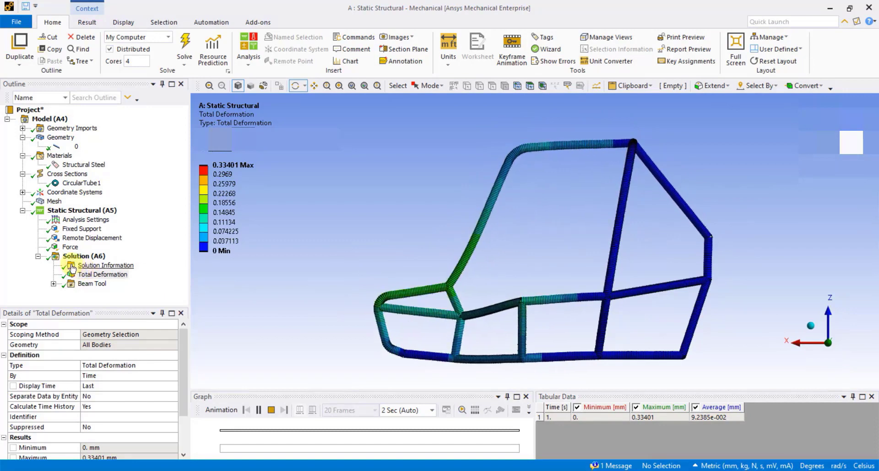
click(103, 274)
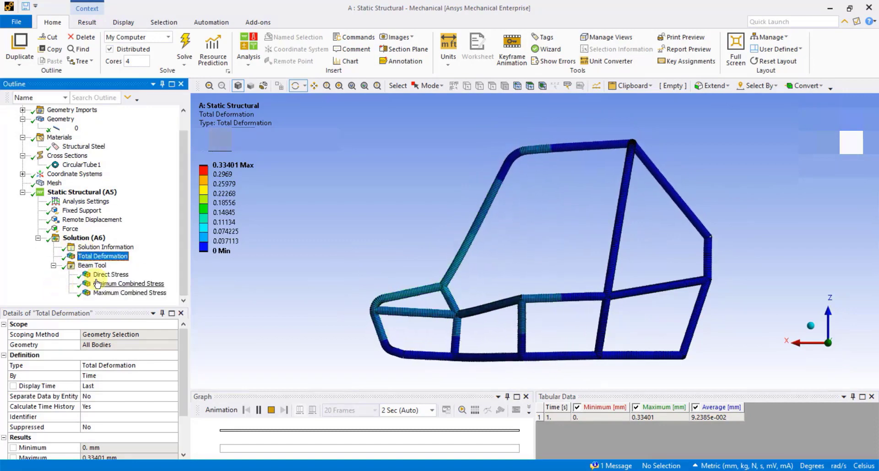
Step: Display and animate the Direct Stress and Minimum Combined Stress beam contours
click(110, 274)
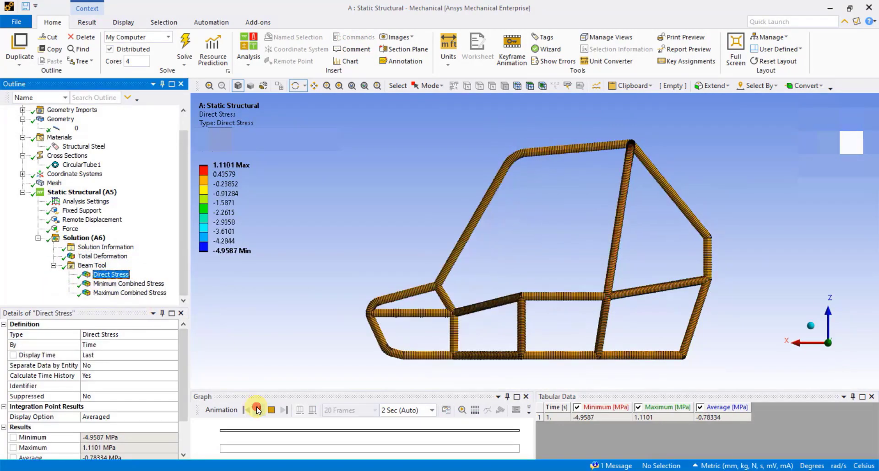
click(256, 409)
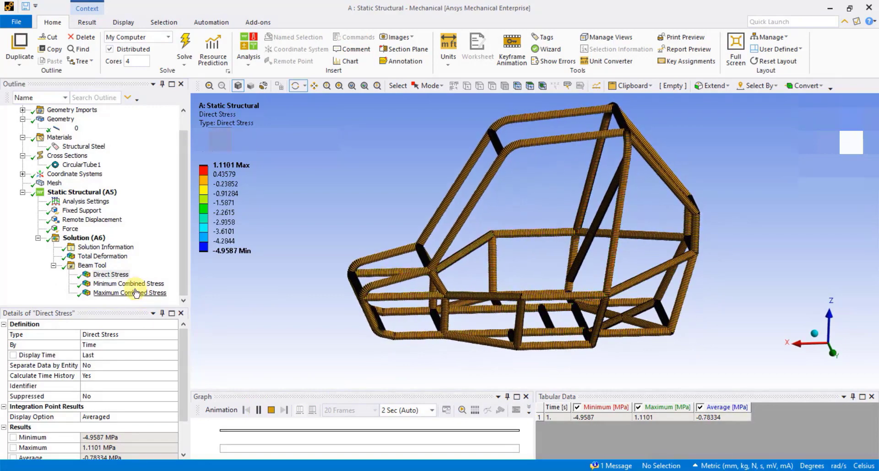
click(128, 283)
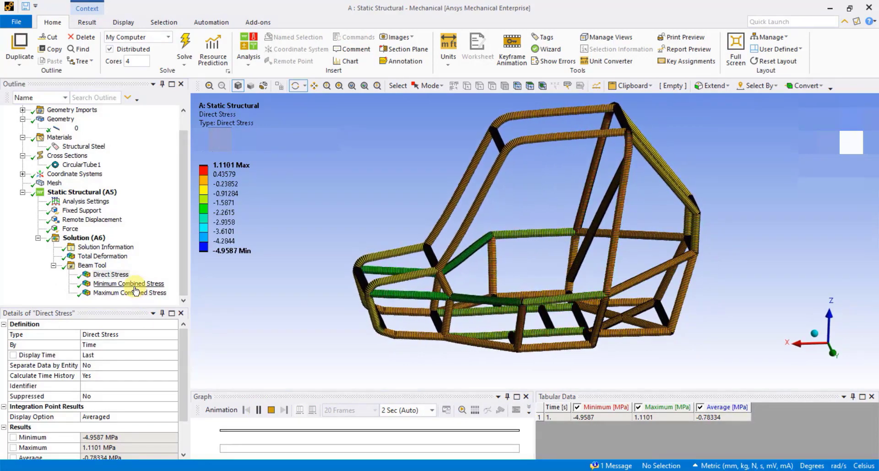
click(128, 283)
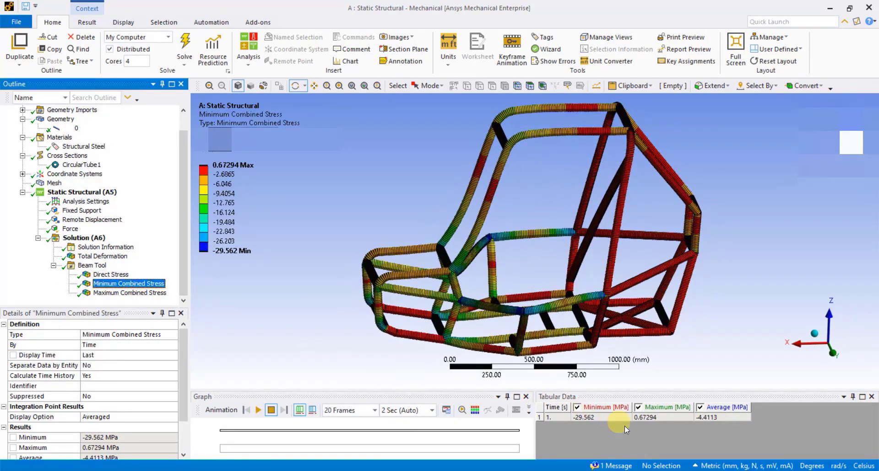
click(256, 410)
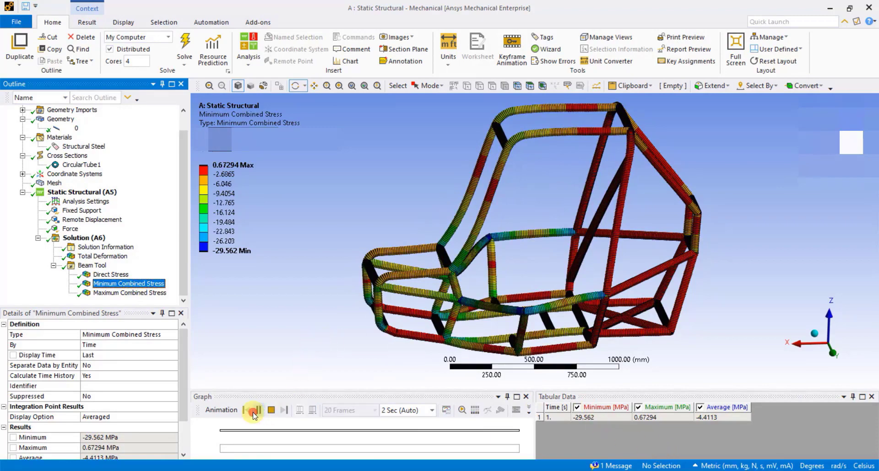
click(253, 410)
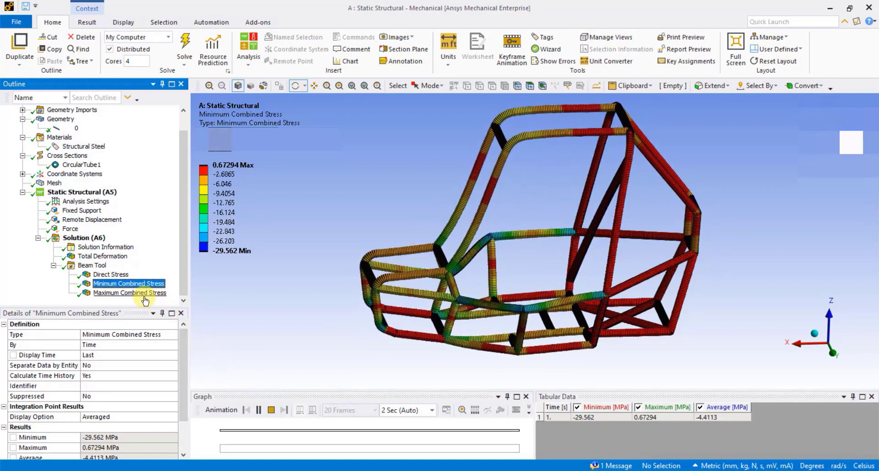
Step: Display and animate the Maximum Combined Stress contour, peaking at 20.99 MPa
click(130, 293)
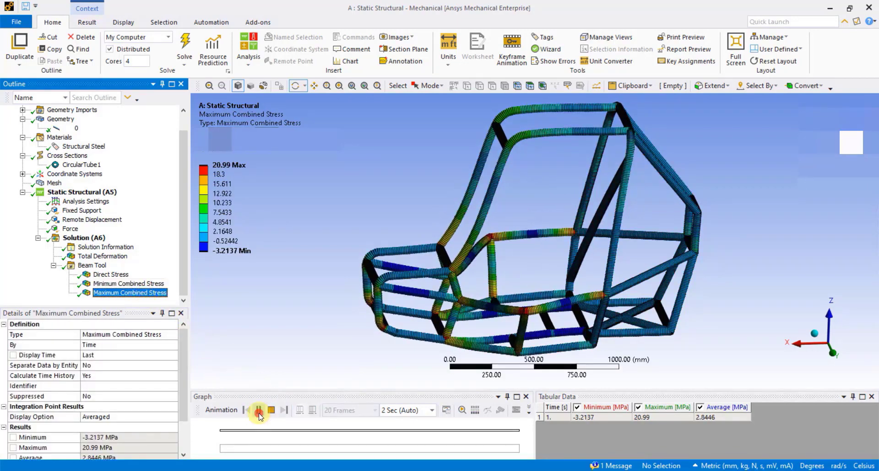
click(258, 410)
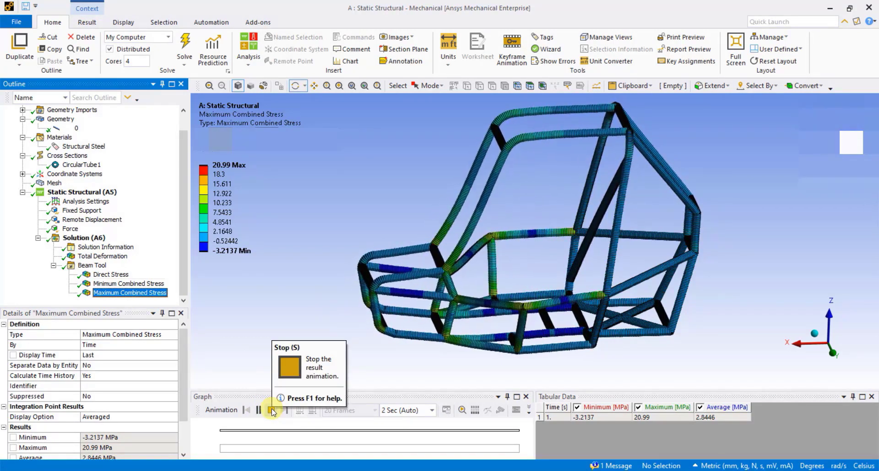
Step: Animate the Maximum Combined Stress with deformation shown at True Scale
click(270, 410)
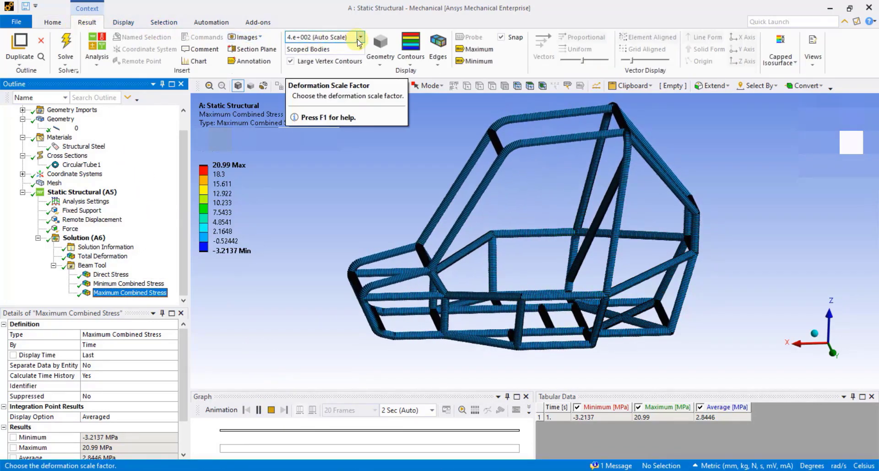
click(359, 37)
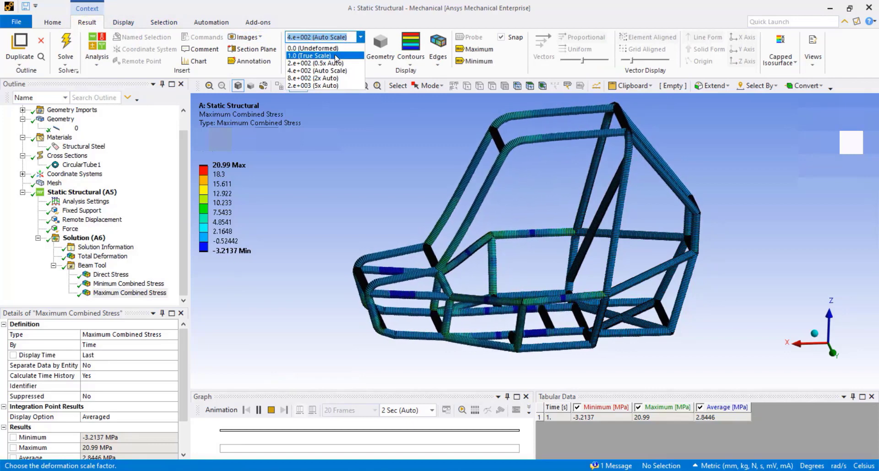
click(310, 56)
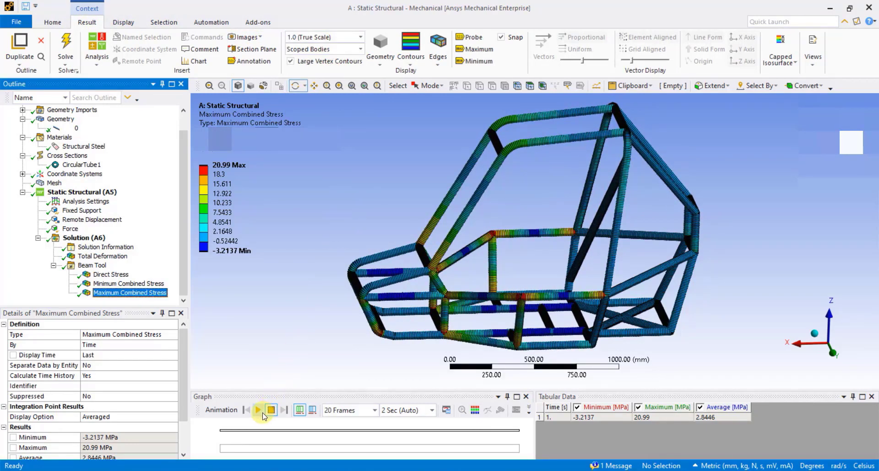
click(258, 411)
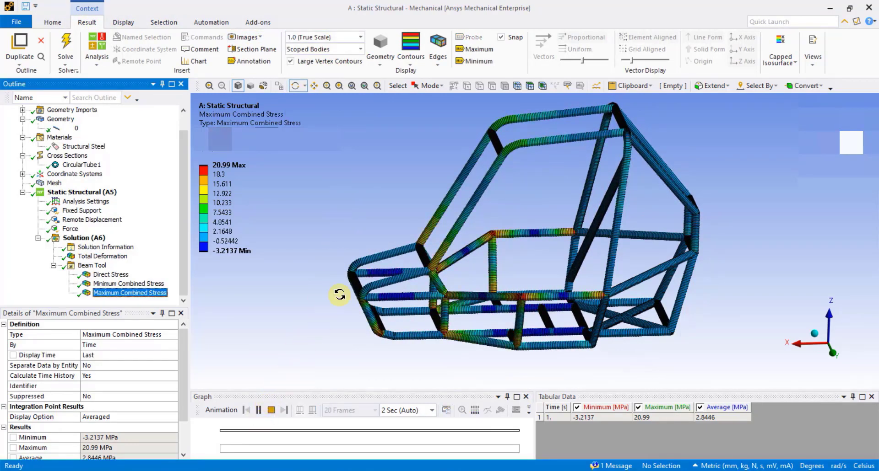
drag(338, 295, 377, 292)
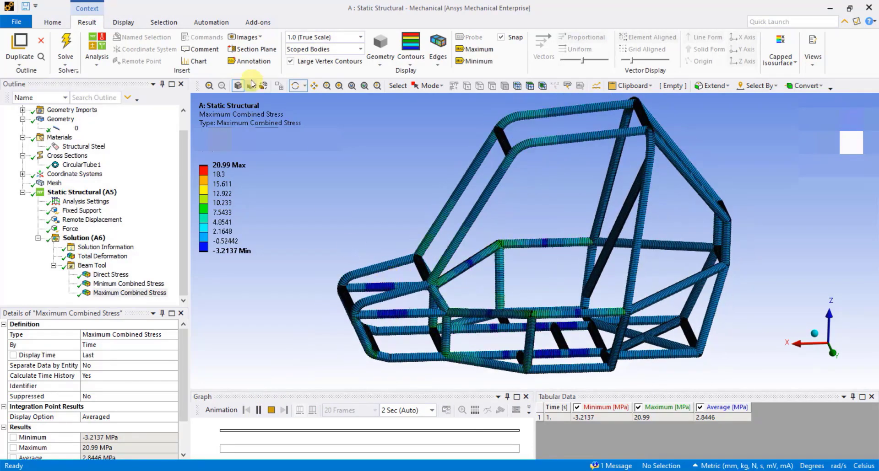
Step: Animate again with deformation exaggerated to 5x Auto scale
click(360, 37)
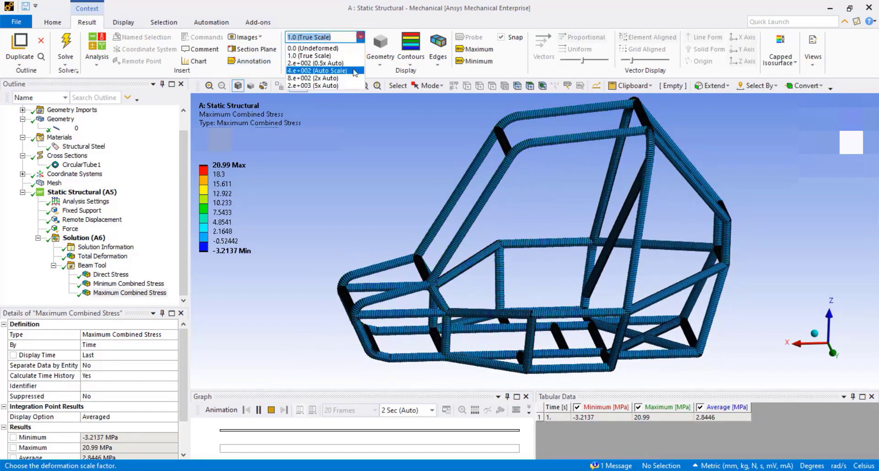
click(313, 86)
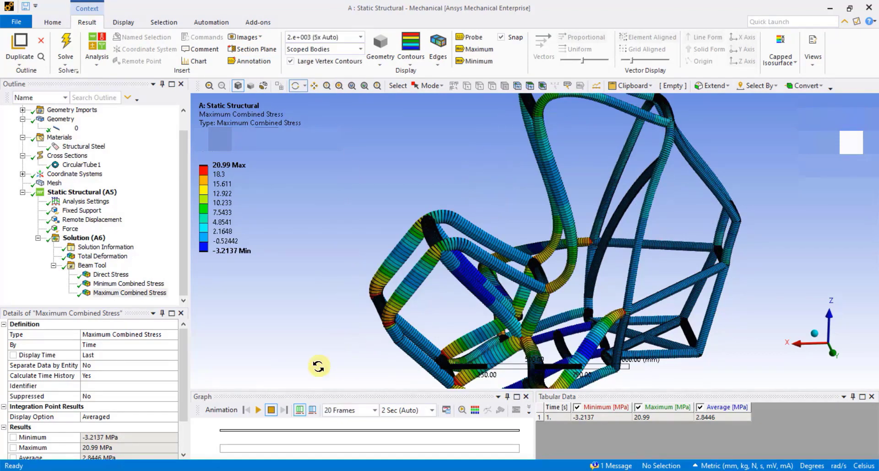
click(271, 410)
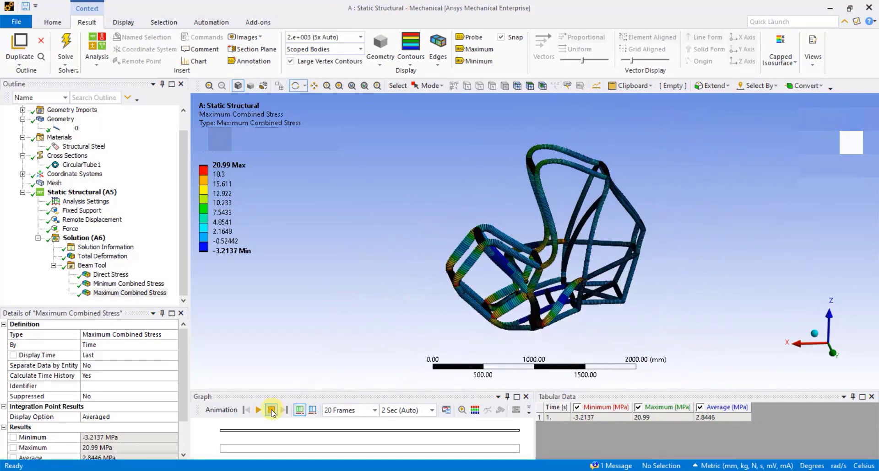
click(271, 410)
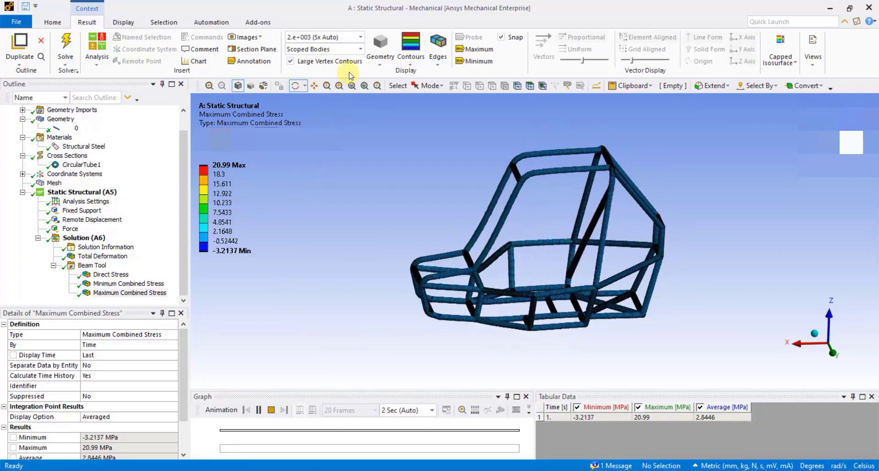
click(358, 37)
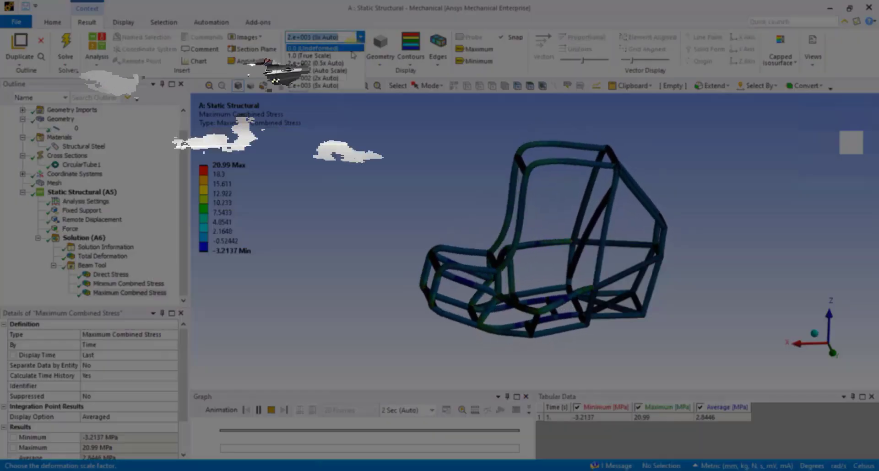